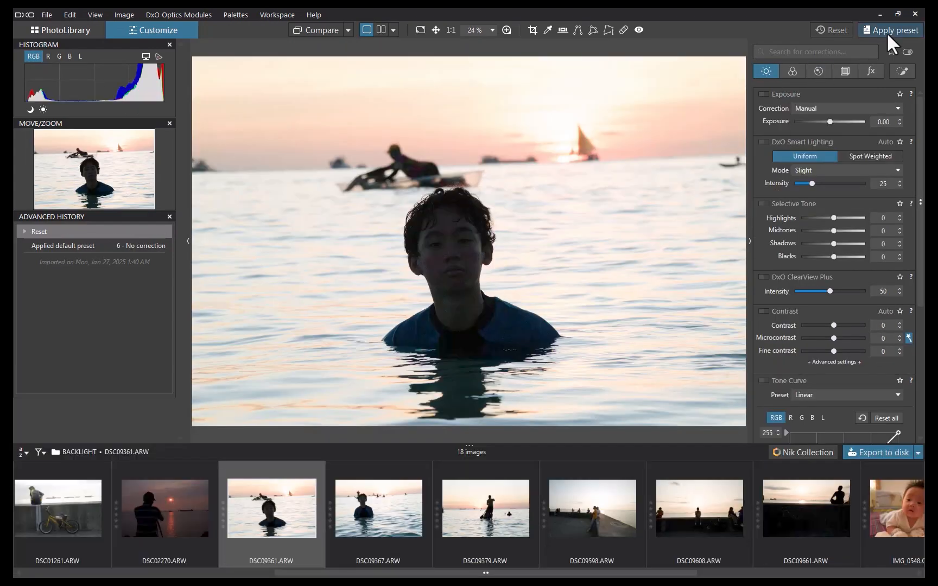
- Open the preset gallery for the boy-in-the-sea photo
{"action": "left_click", "coordinate": [890, 30]}
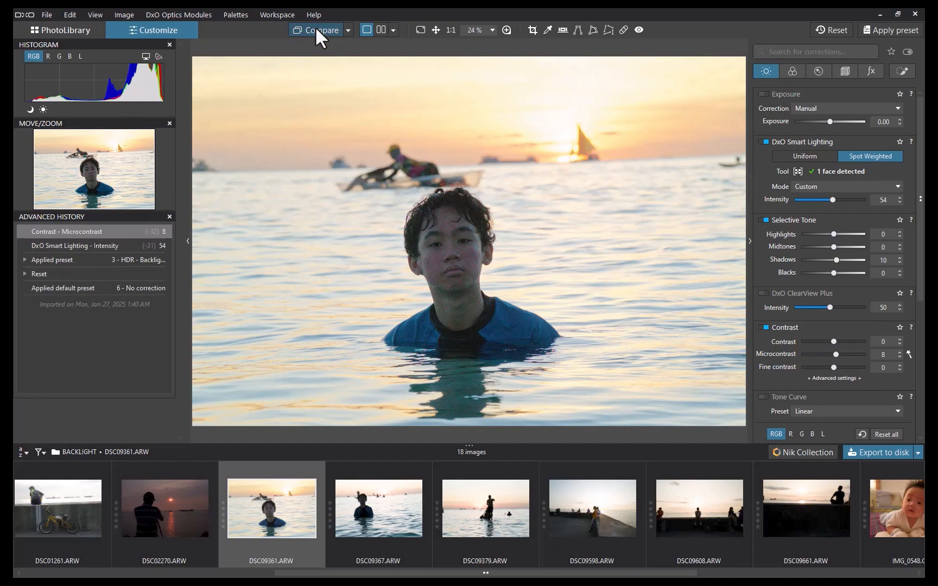
{"action": "mouse_move", "coordinate": [316, 47]}
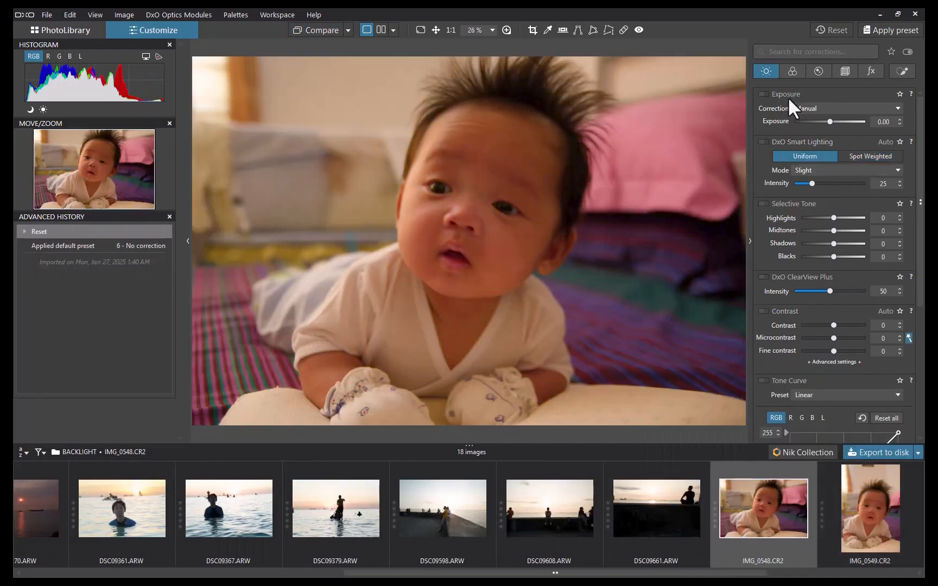
{"action": "left_click", "coordinate": [890, 30]}
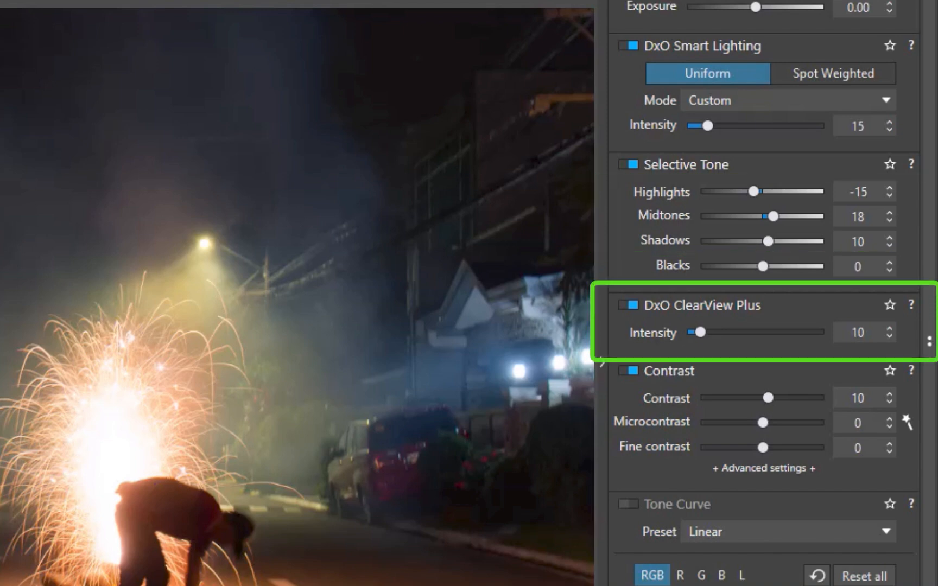
{"action": "left_click", "coordinate": [733, 16]}
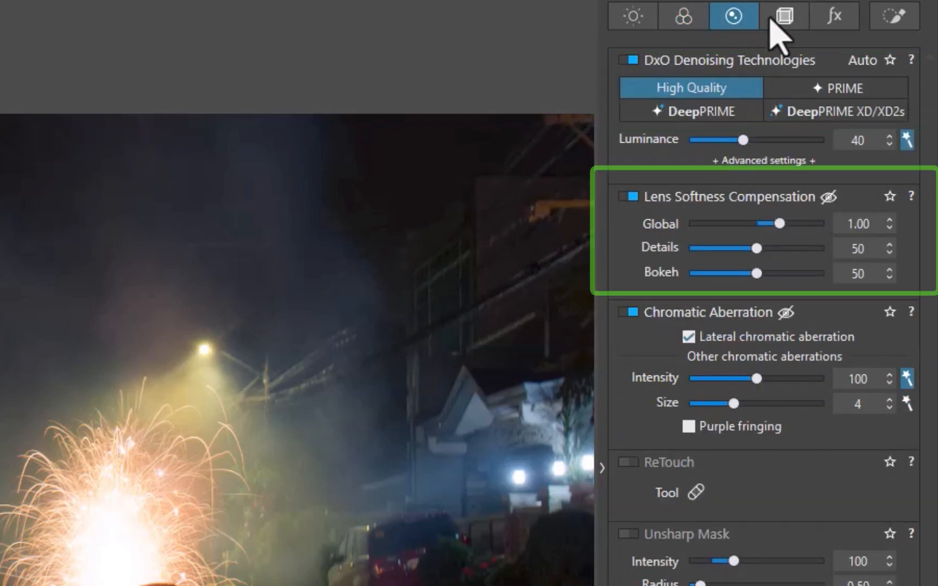
{"action": "left_click", "coordinate": [783, 15]}
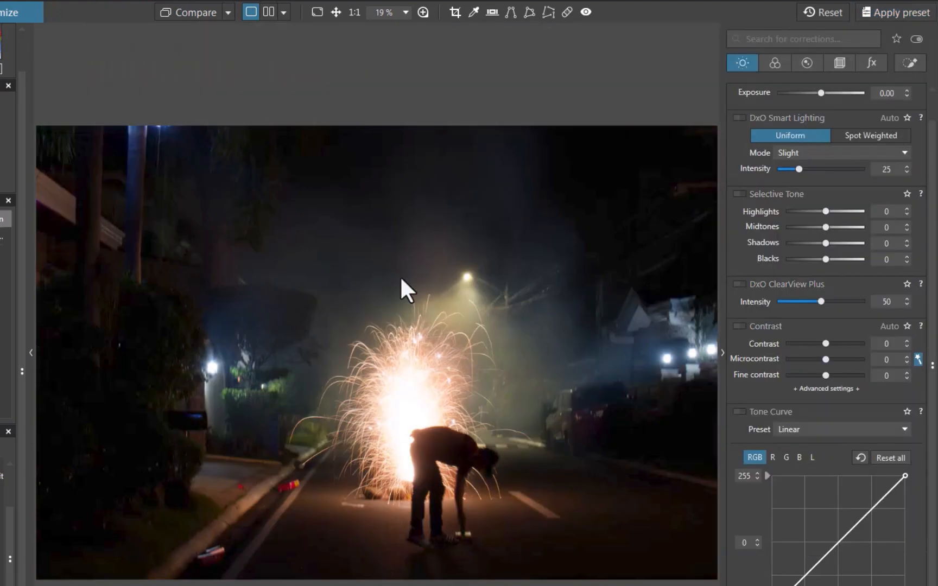
{"action": "mouse_move", "coordinate": [609, 577]}
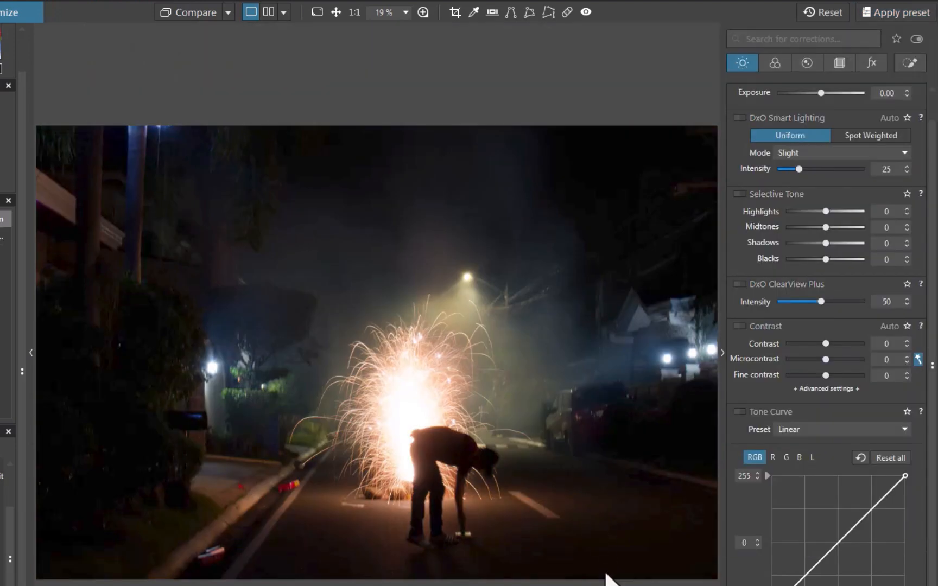
{"action": "left_click", "coordinate": [900, 12]}
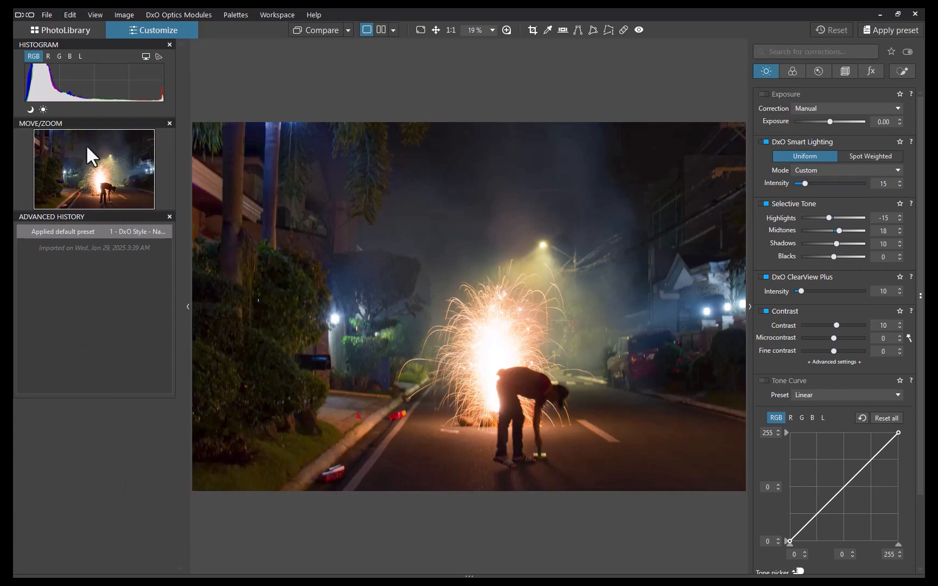
- Open Preferences from the Edit menu to reach the default preset chooser
{"action": "left_click", "coordinate": [70, 14]}
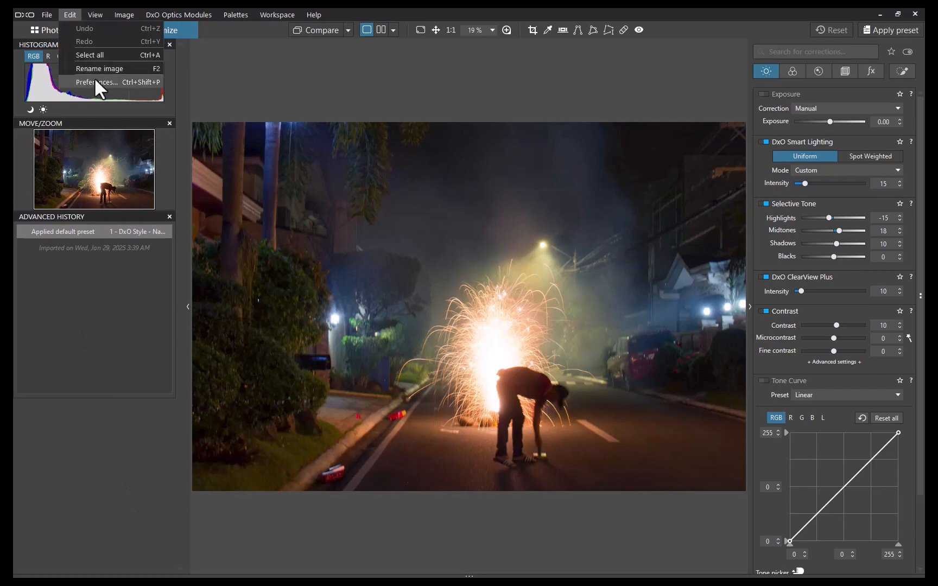
{"action": "left_click", "coordinate": [98, 82]}
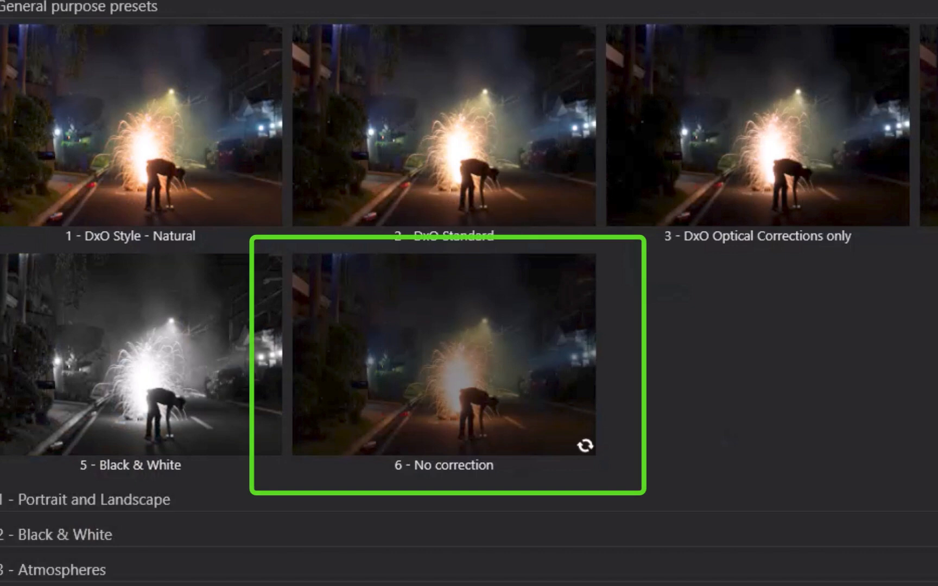
- Apply '3 - HDR - Backlight correction' to the sea photo, then open the baby portrait
{"action": "left_click", "coordinate": [760, 120]}
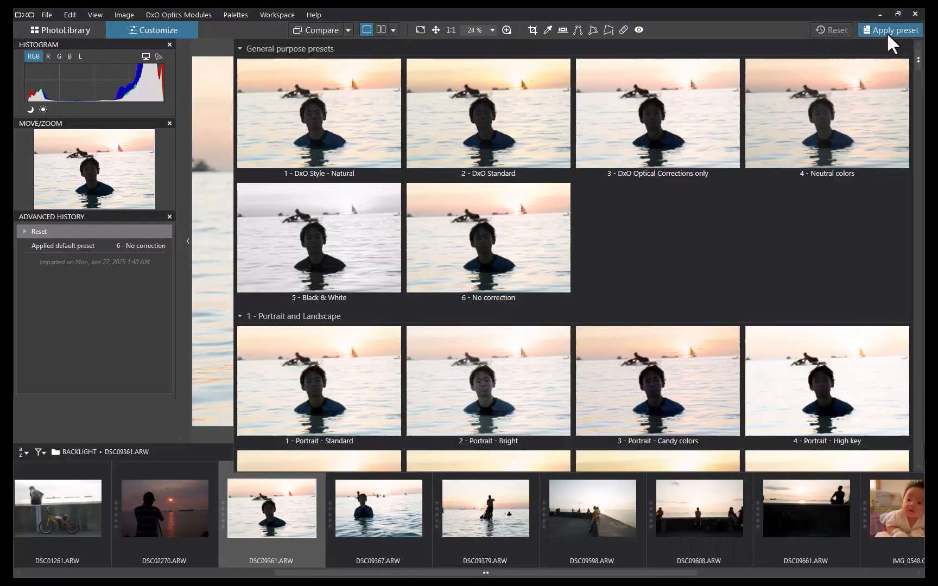
{"action": "scroll", "scroll_direction": "down", "scroll_amount": 3}
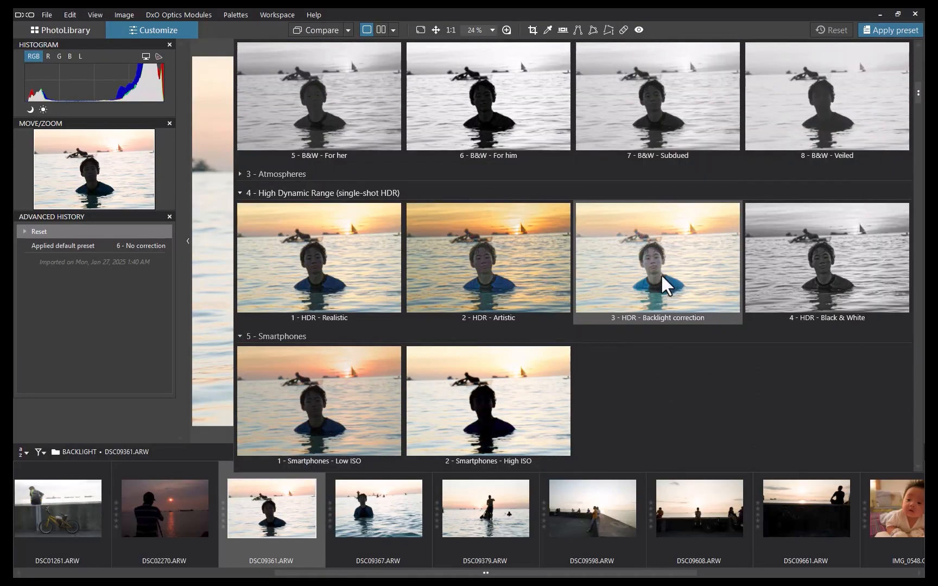
{"action": "double_click", "coordinate": [656, 258]}
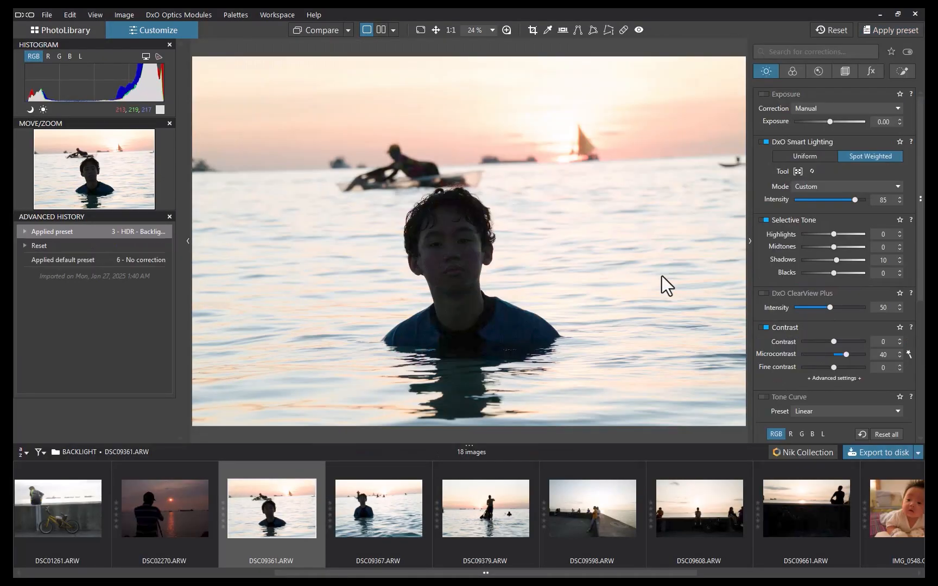
{"action": "left_click", "coordinate": [799, 171]}
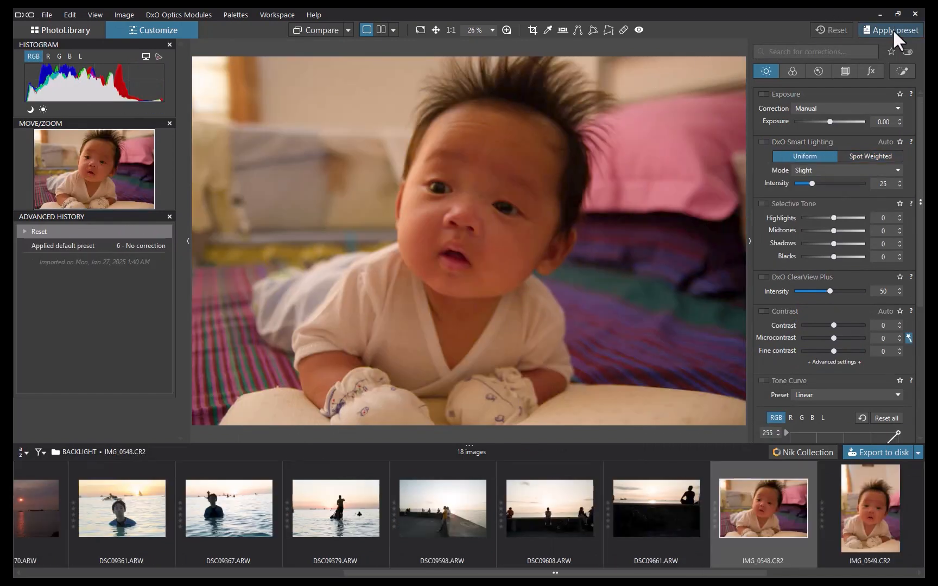
- Apply '6 - Landscape - Polarized postcard' to the Raffles Hotel photo
{"action": "left_click", "coordinate": [890, 29]}
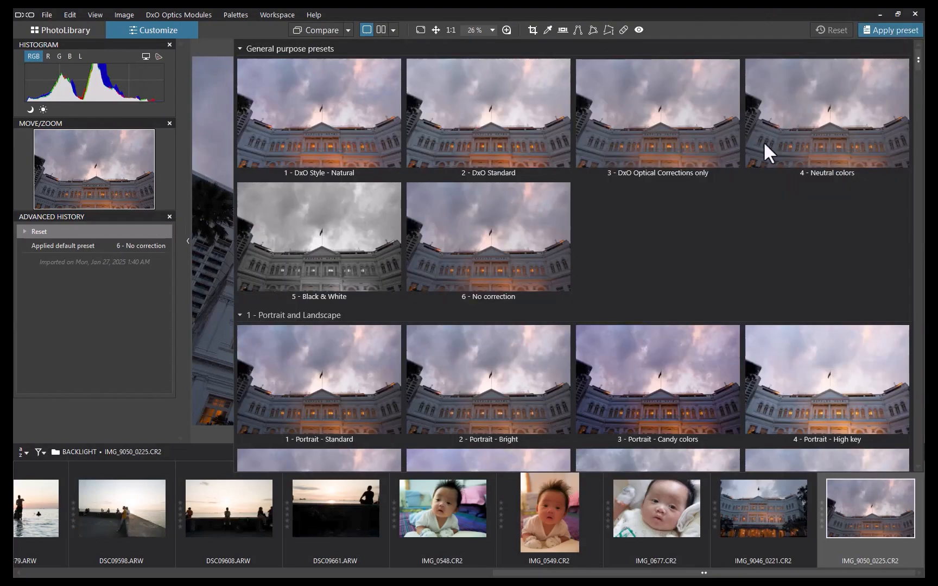
{"action": "scroll", "scroll_direction": "down", "scroll_amount": 3}
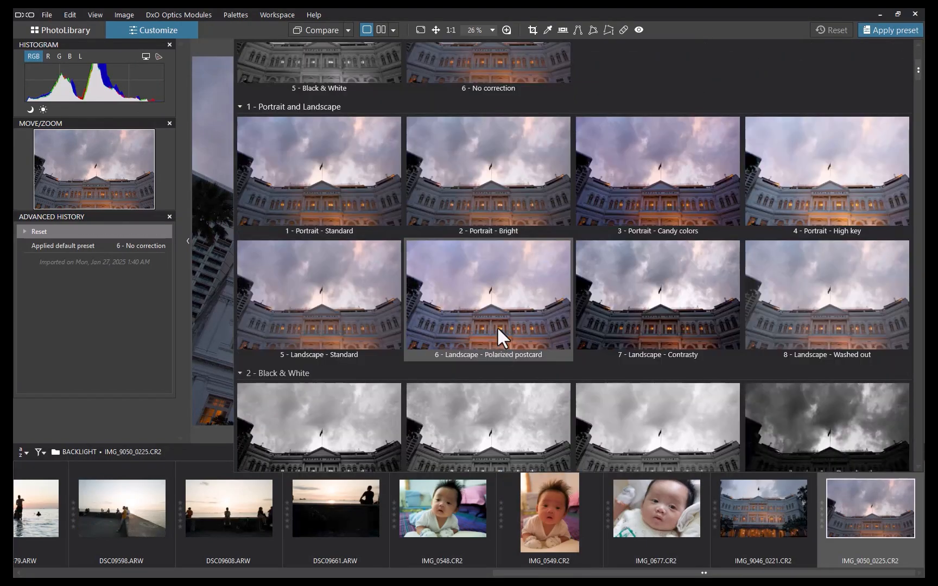
{"action": "double_click", "coordinate": [488, 298]}
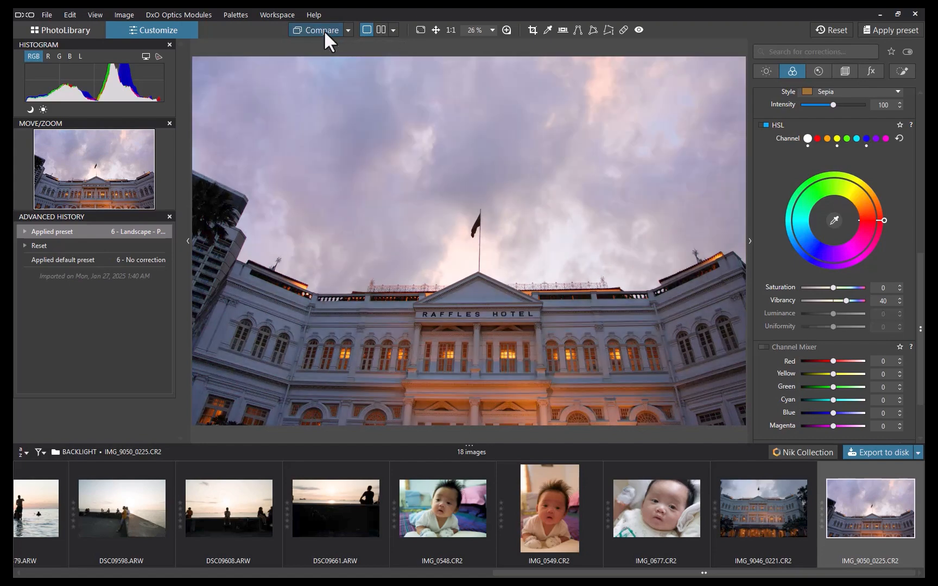
{"action": "mouse_move", "coordinate": [792, 71]}
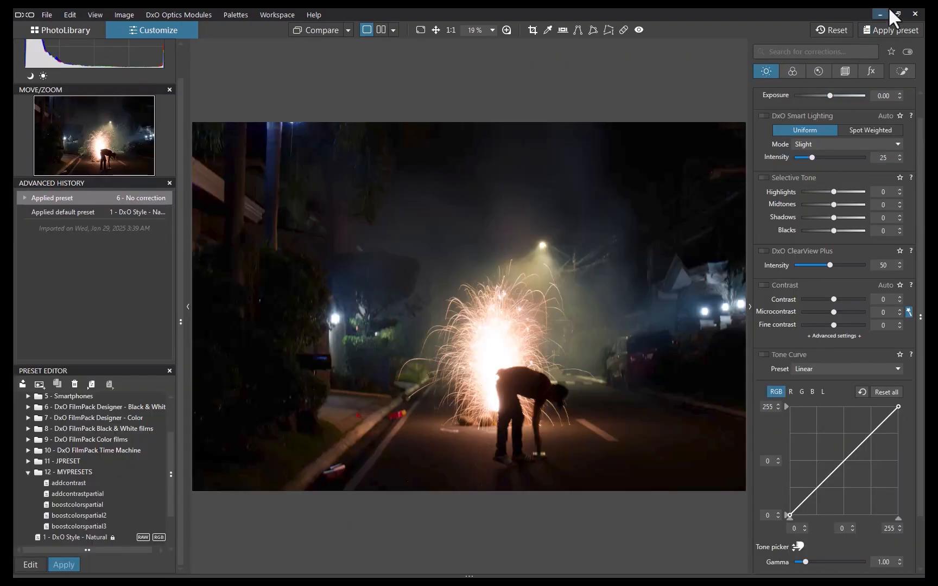
{"action": "mouse_move", "coordinate": [891, 30]}
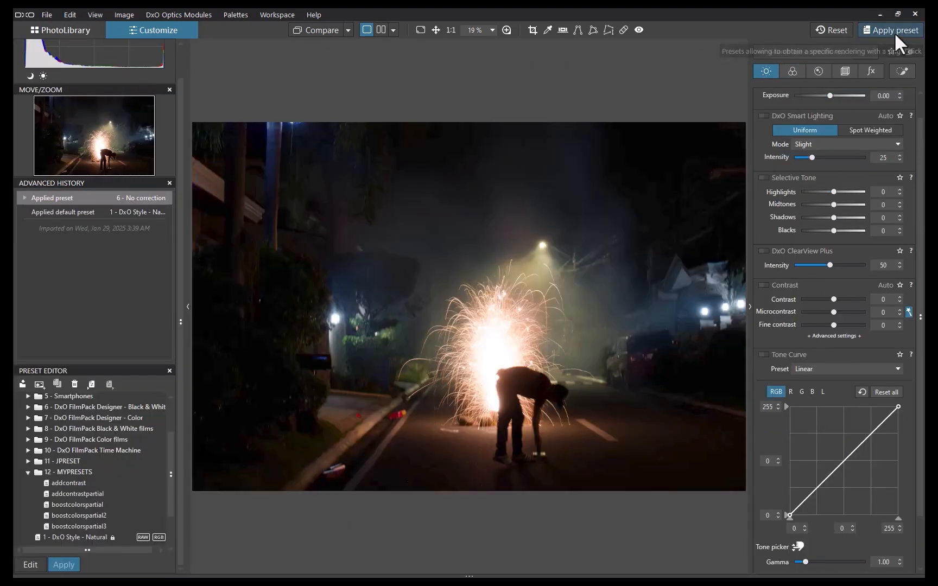
- Open the preset gallery for the fireworks photo and browse its preset folders
{"action": "left_click", "coordinate": [891, 30]}
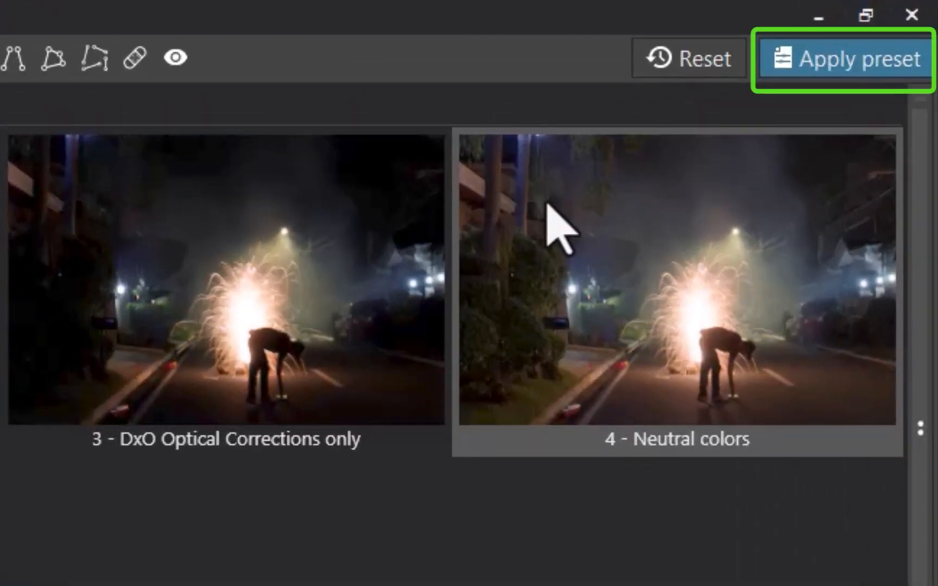
{"action": "left_click", "coordinate": [844, 59]}
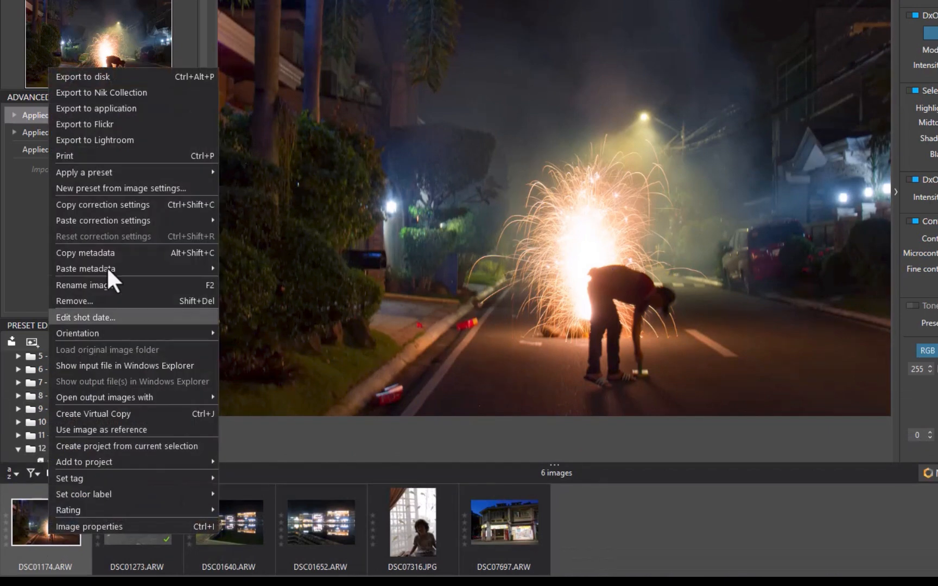
{"action": "mouse_move", "coordinate": [111, 220]}
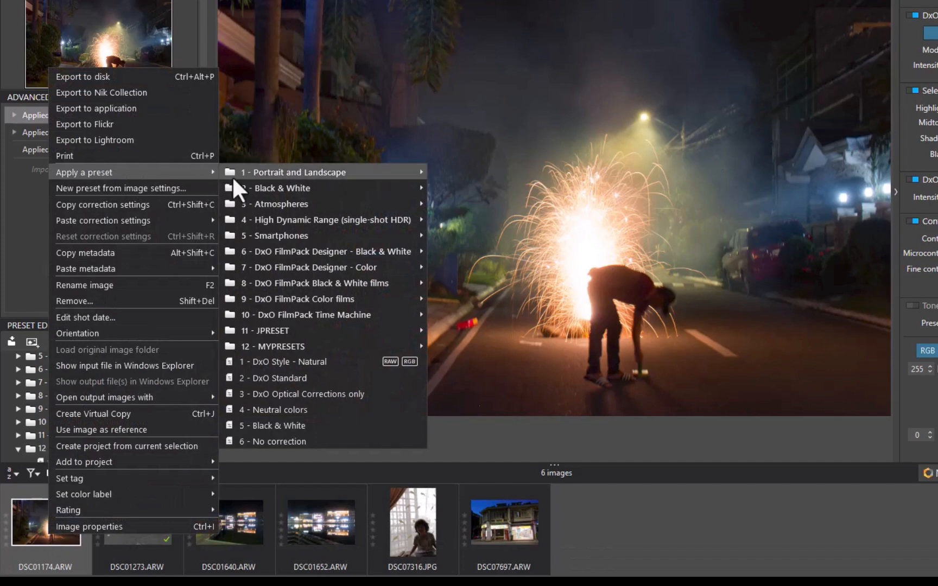
{"action": "mouse_move", "coordinate": [275, 188]}
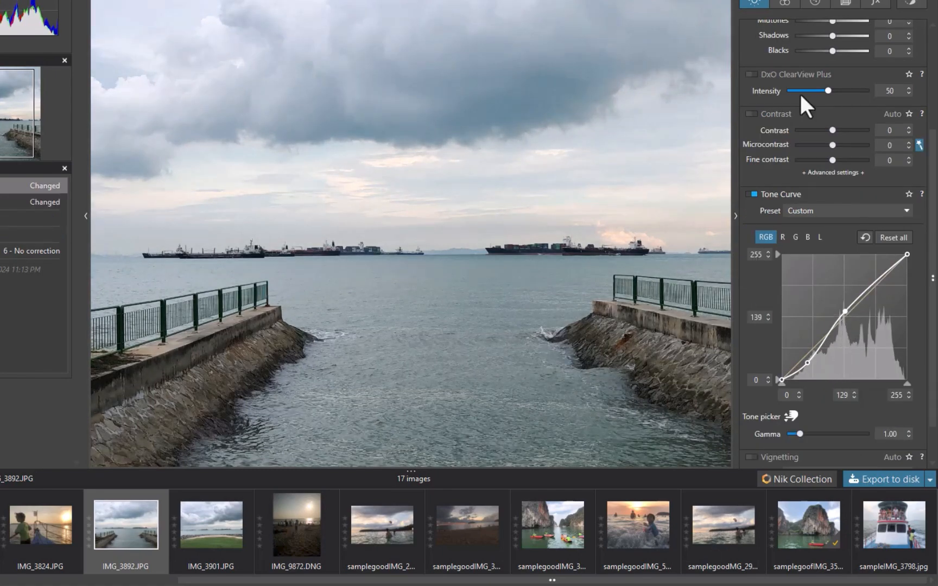
- Adjust ClearView Plus intensity toward 18 on the seaside pier photo
{"action": "left_click", "coordinate": [751, 74]}
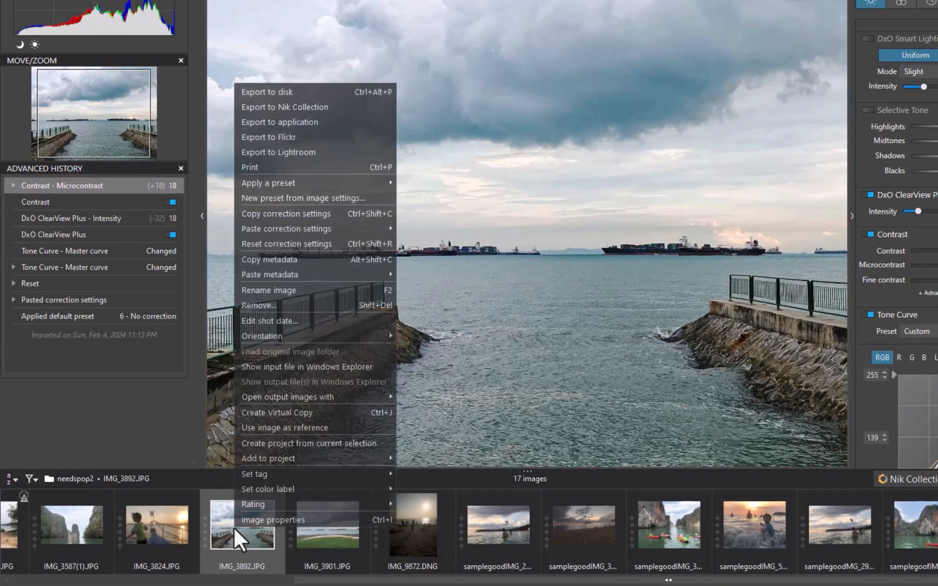
{"action": "mouse_move", "coordinate": [276, 183]}
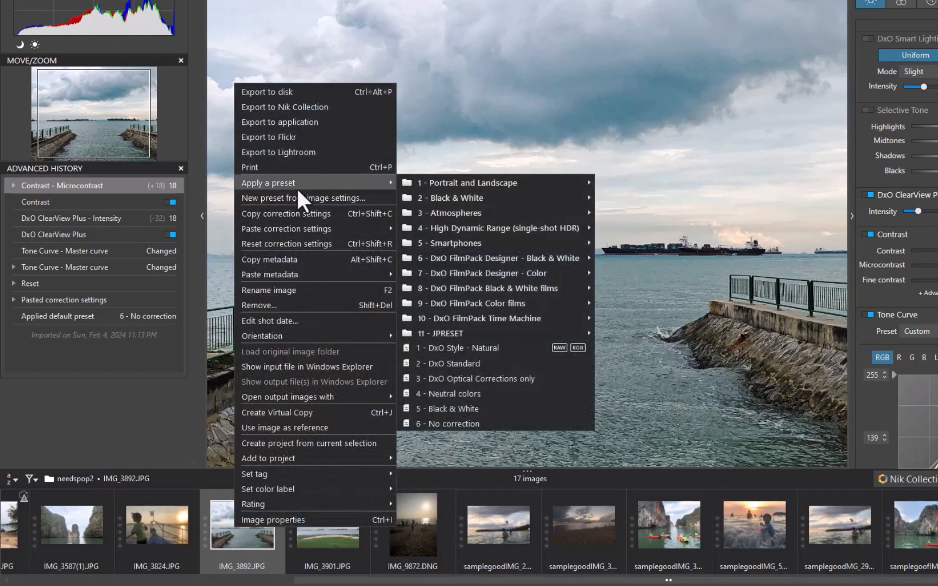
{"action": "mouse_move", "coordinate": [286, 213]}
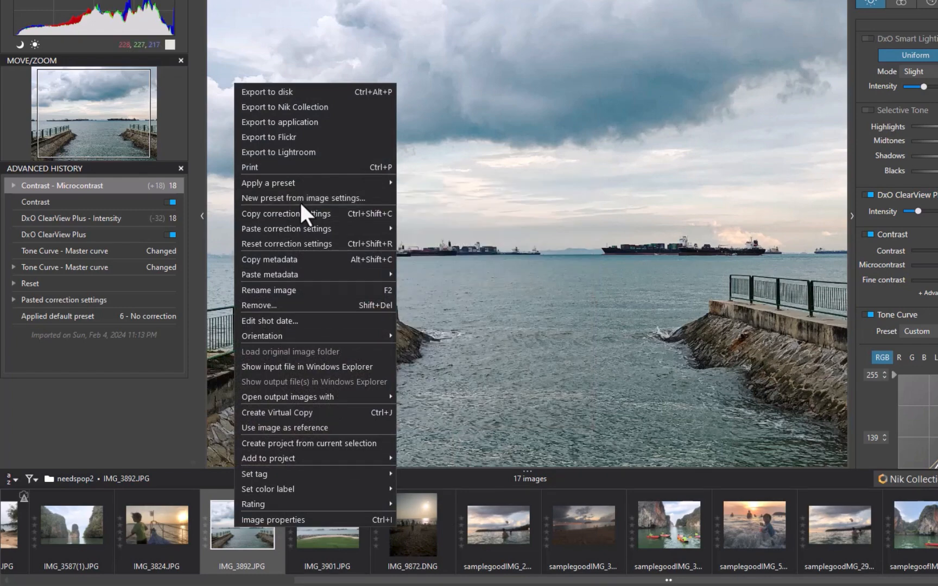
- Save the pier photo's settings as preset 'addcontrast' in the main Presets folder
{"action": "left_click", "coordinate": [303, 198]}
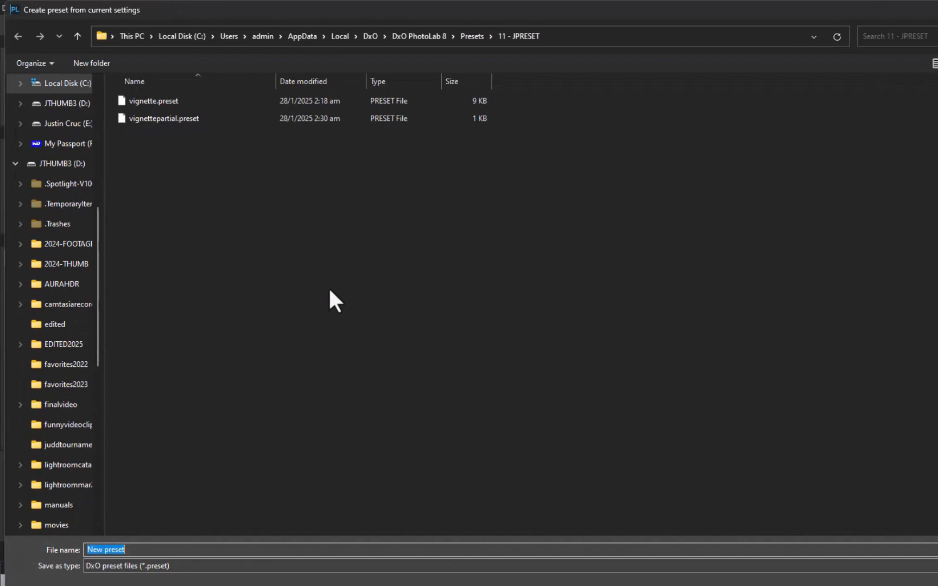
{"action": "left_click", "coordinate": [472, 36]}
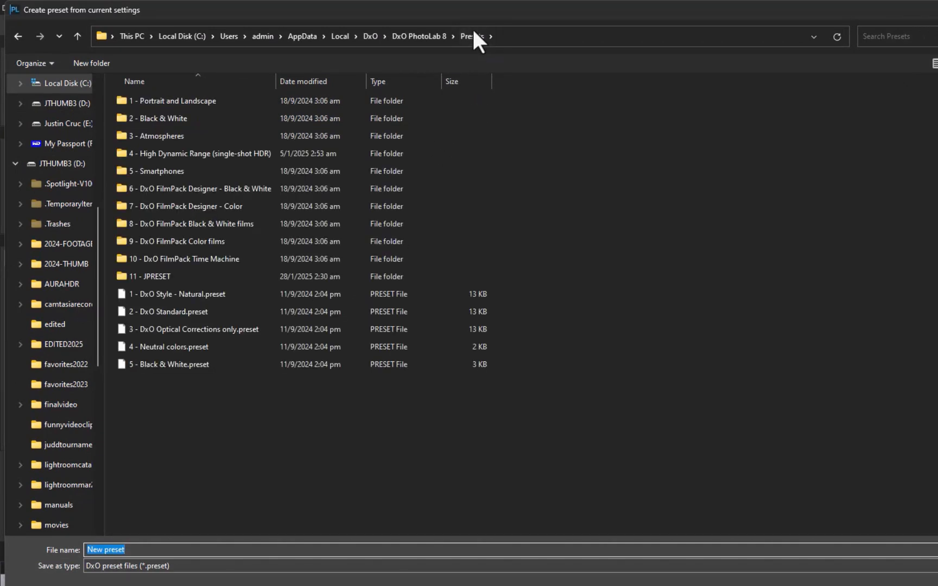
{"action": "mouse_move", "coordinate": [145, 432]}
{"action": "type", "text": "addco"}
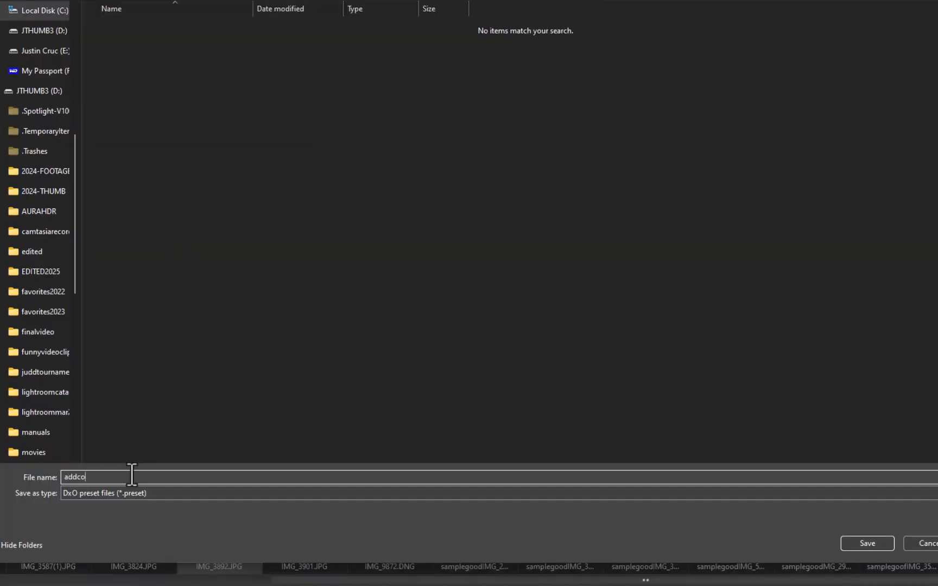
{"action": "type", "text": "ntrast"}
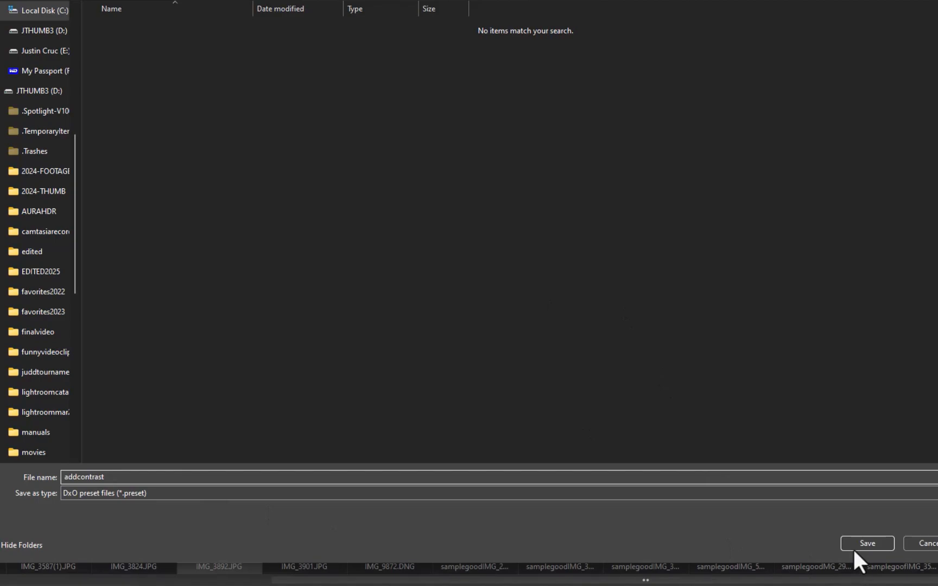
{"action": "left_click", "coordinate": [866, 543]}
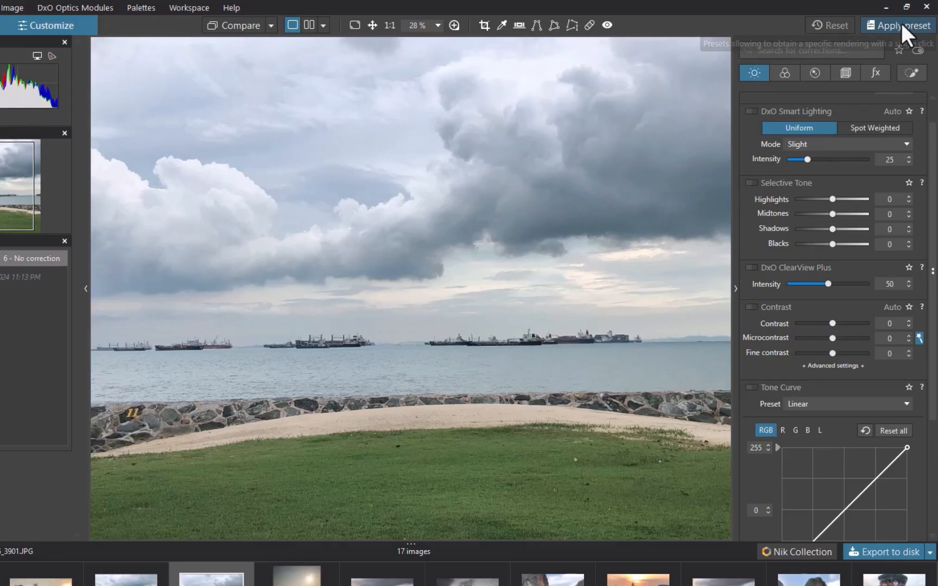
- Open the preset gallery and expand the '12 - MYPRESETS' group
{"action": "left_click", "coordinate": [897, 25]}
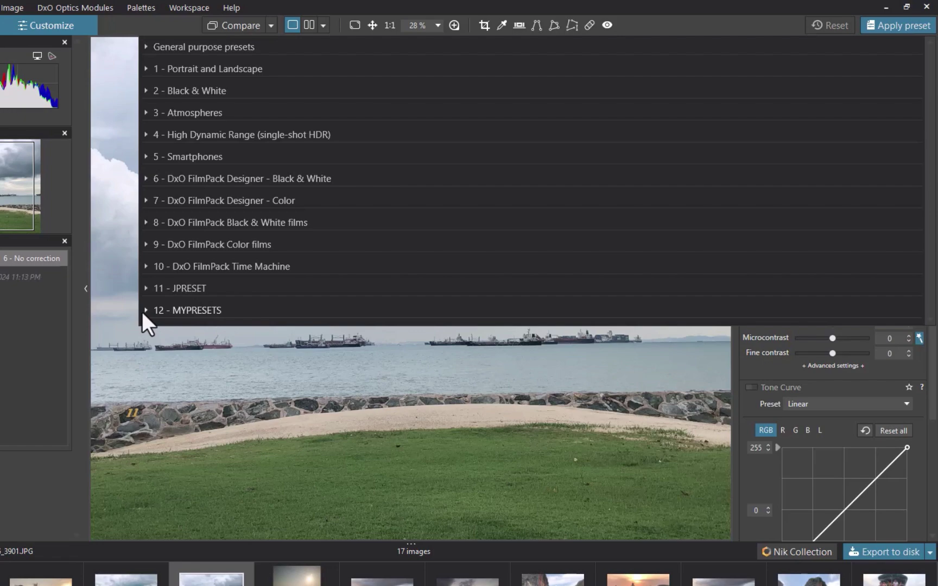
{"action": "left_click", "coordinate": [146, 310]}
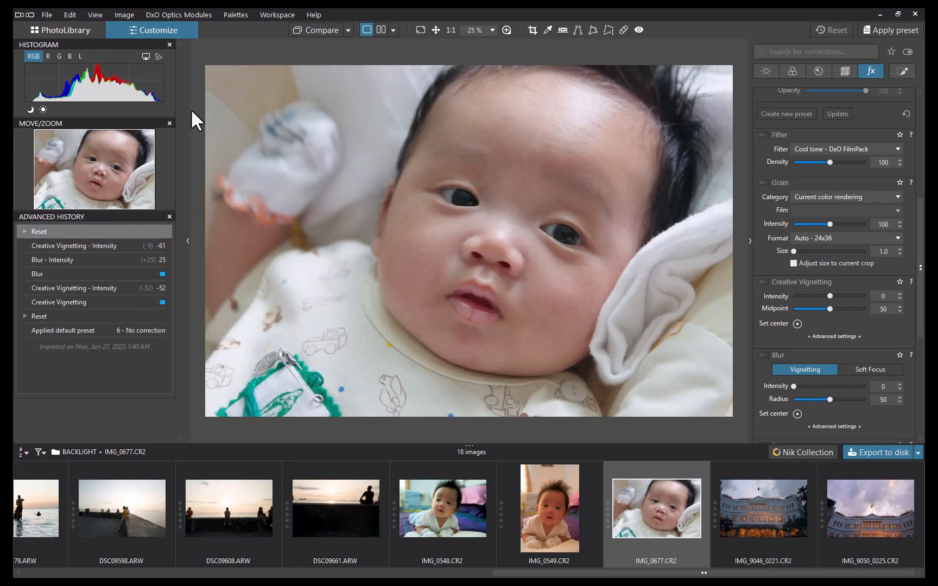
- Set Creative Vignetting to -77 and Blur to 17, saving it as preset 'vignette'
{"action": "left_click", "coordinate": [762, 282]}
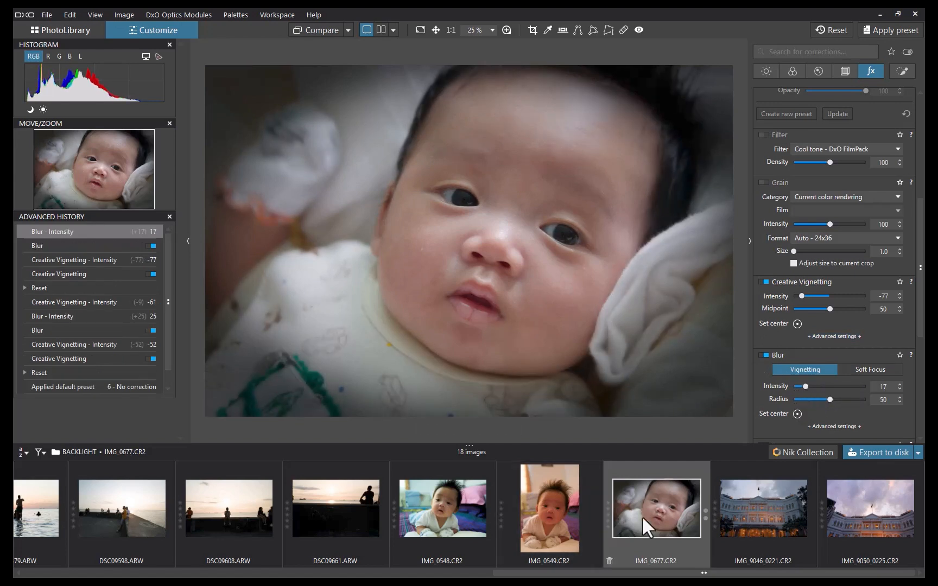
{"action": "right_click", "coordinate": [657, 509]}
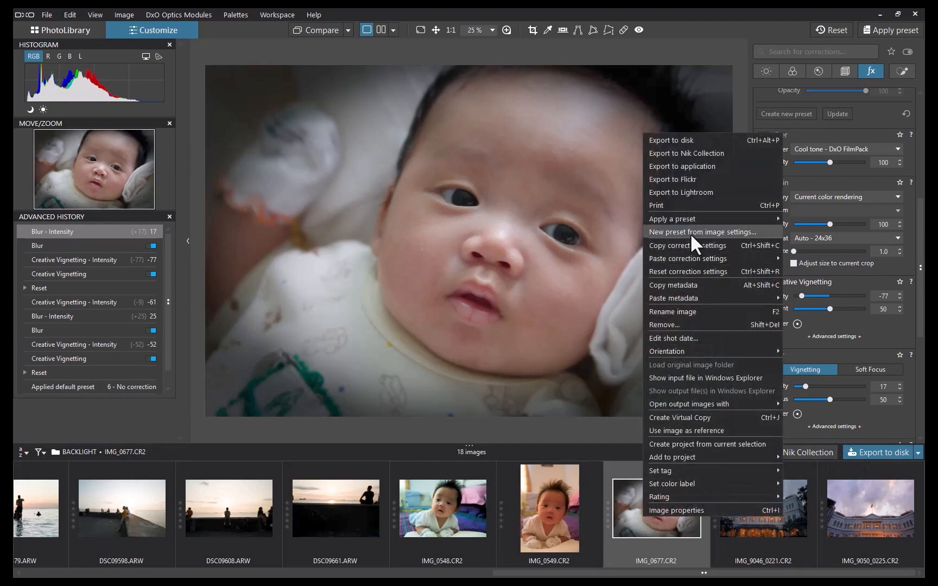
{"action": "left_click", "coordinate": [702, 232]}
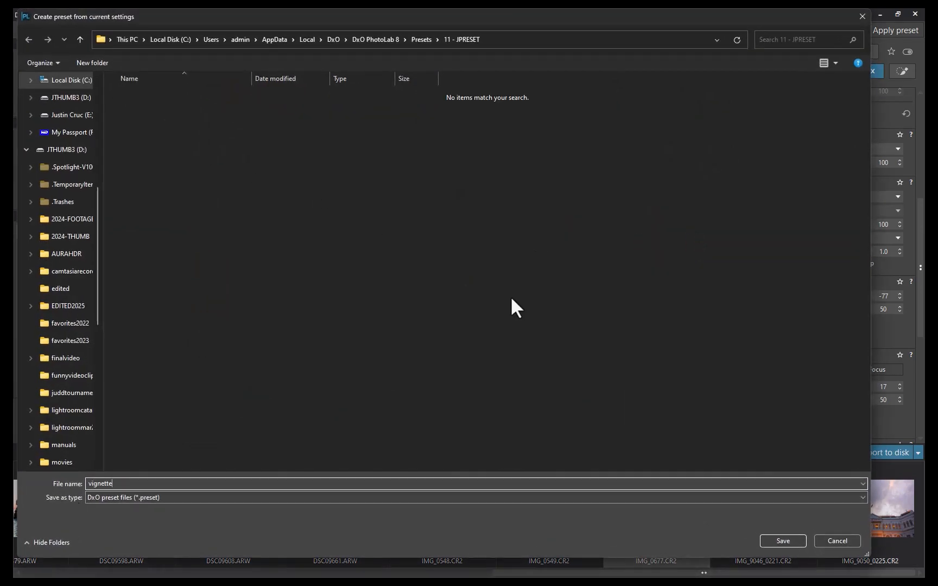
{"action": "left_click", "coordinate": [782, 541]}
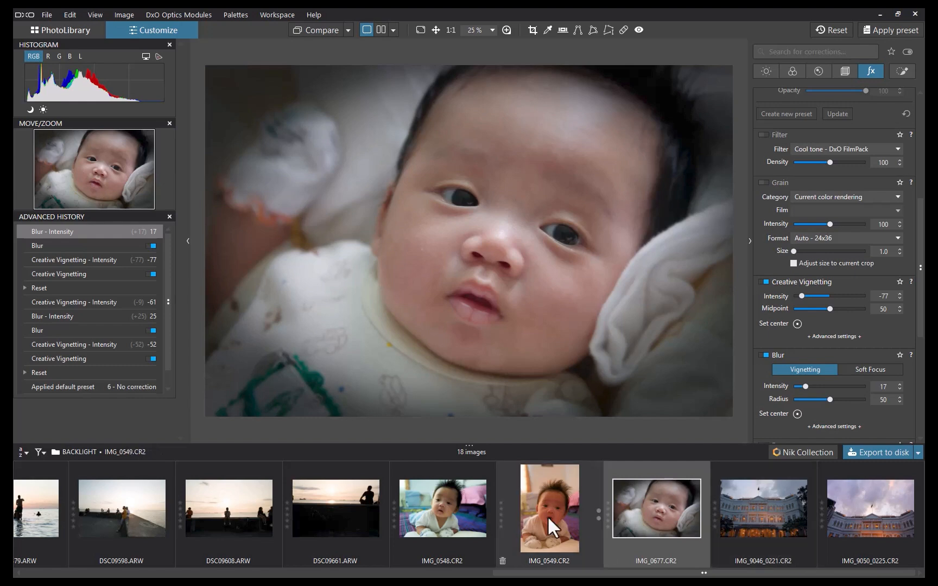
- Select standing baby photo IMG_0549 and apply '7 - B&W - Subdued'
{"action": "left_click", "coordinate": [548, 509]}
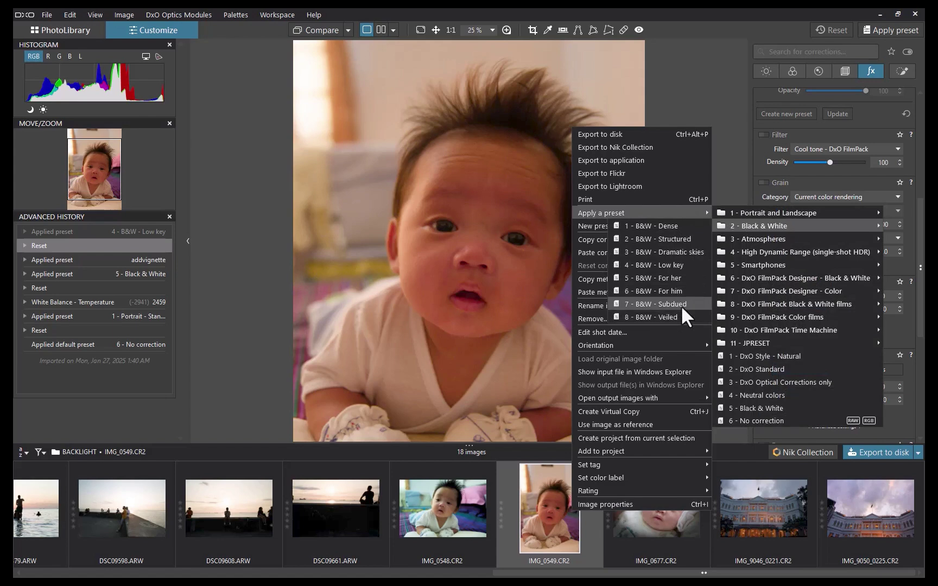
{"action": "left_click", "coordinate": [655, 304]}
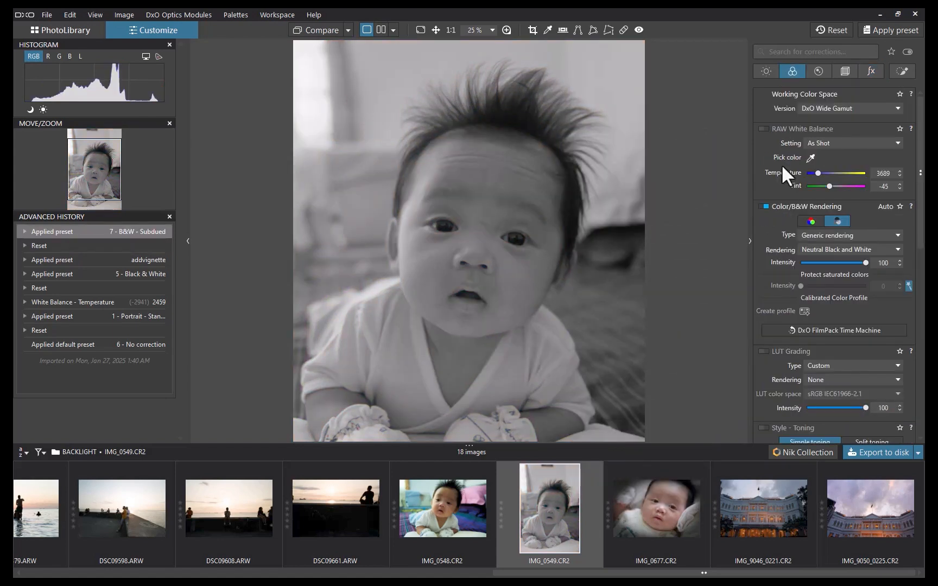
{"action": "scroll", "scroll_direction": "down", "scroll_amount": 3}
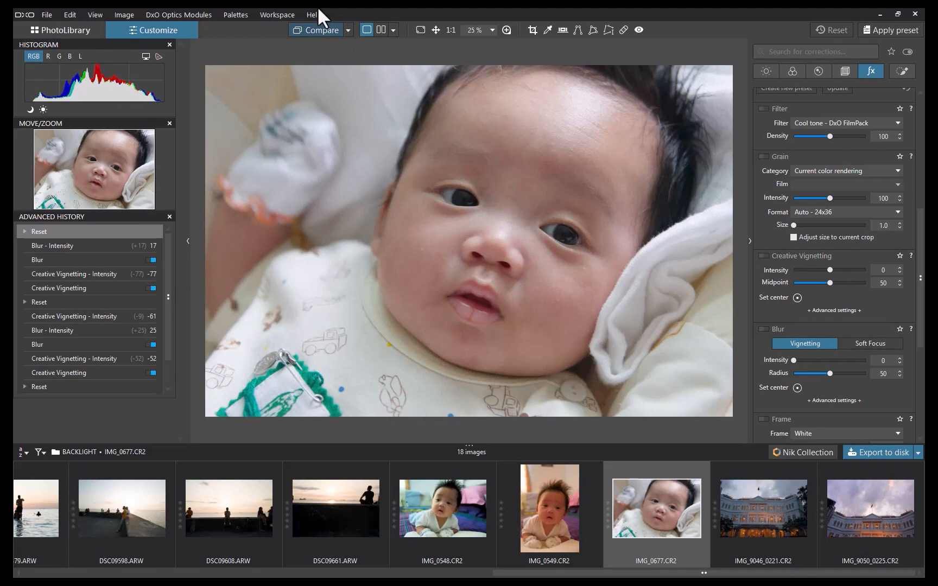
{"action": "mouse_move", "coordinate": [252, 39]}
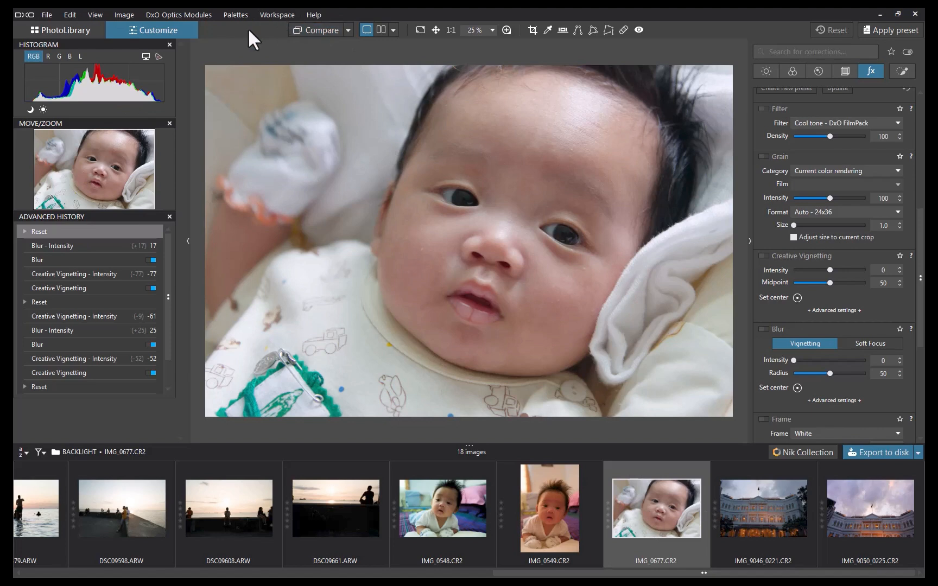
- Show the Preset Editor palette and open the 11 - JPRESET folder's options to add vignettepartial
{"action": "left_click", "coordinate": [236, 14]}
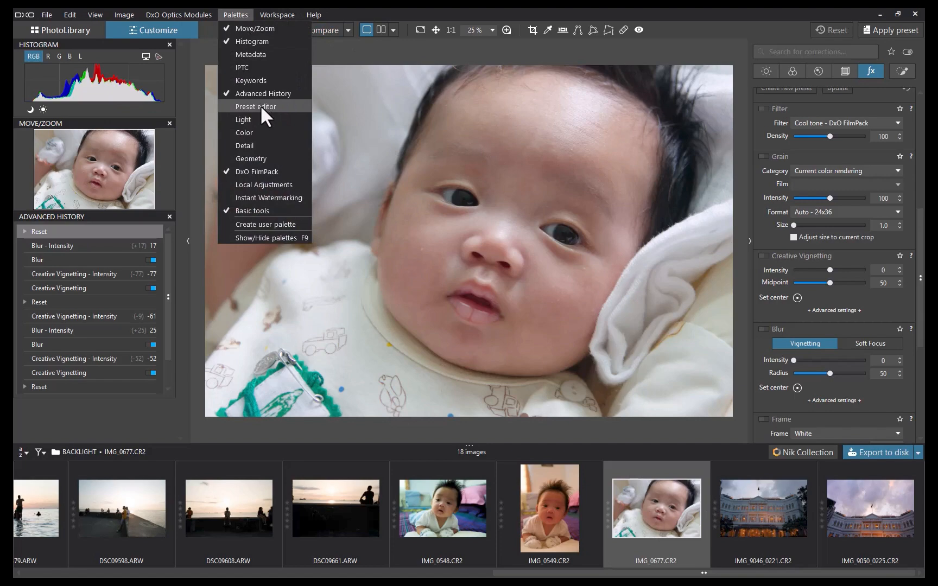
{"action": "left_click", "coordinate": [255, 107]}
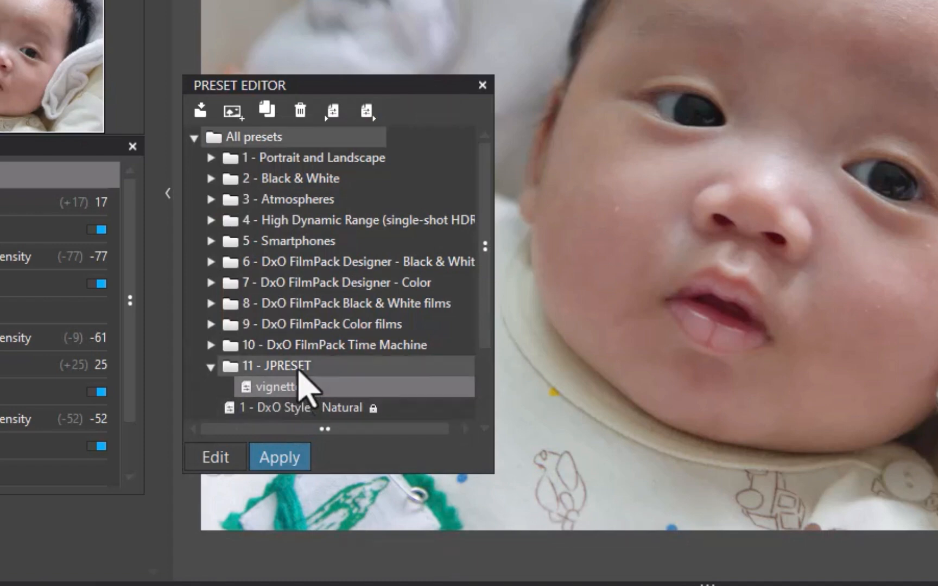
{"action": "left_click", "coordinate": [281, 365]}
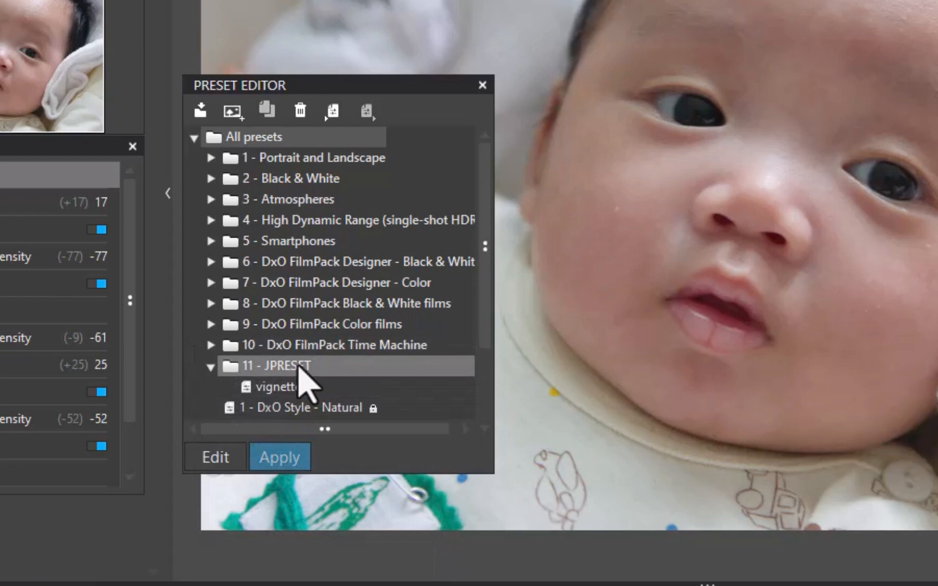
{"action": "mouse_move", "coordinate": [200, 374]}
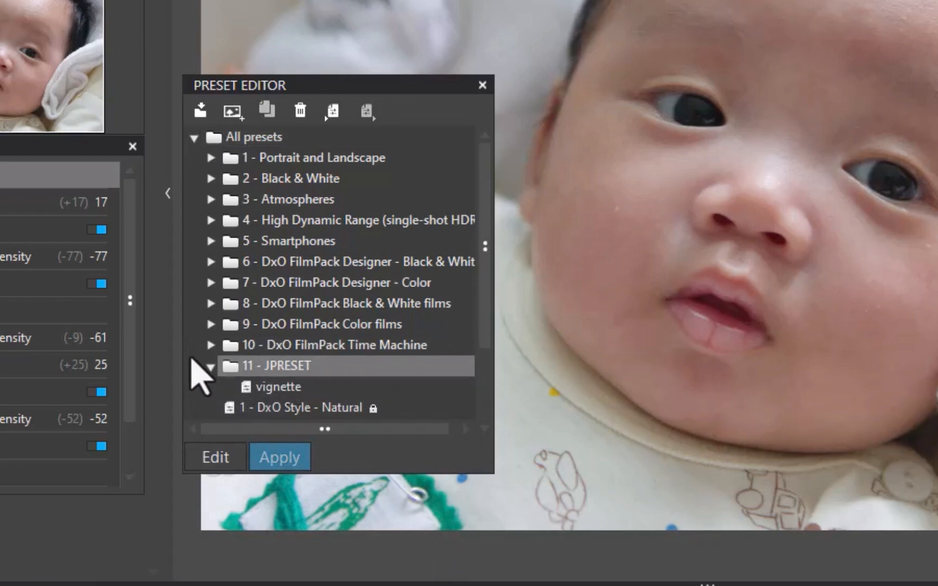
{"action": "right_click", "coordinate": [284, 365]}
{"action": "type", "text": "vignettepartial"}
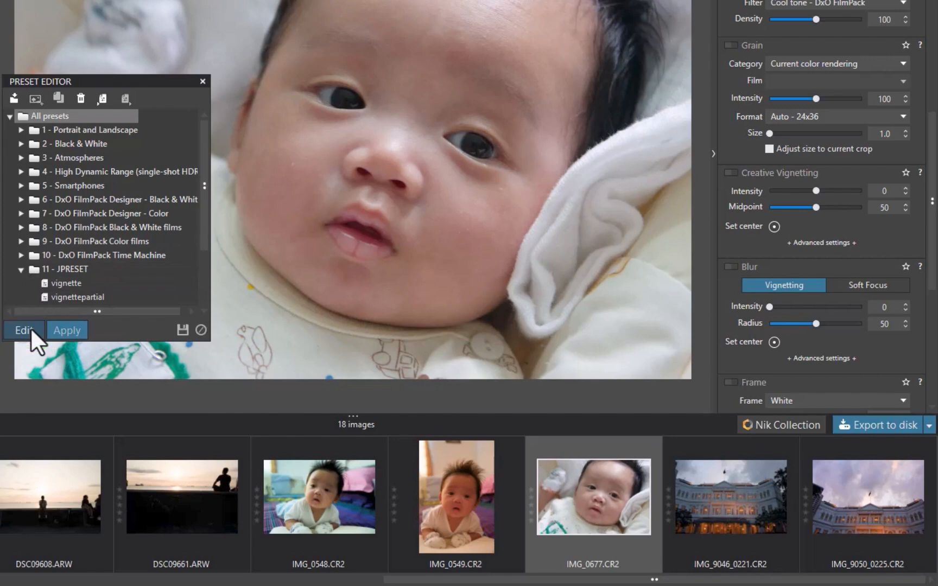
- Include only Creative Vignetting (-60) and Blur (21) in vignettepartial, then save
{"action": "left_click", "coordinate": [79, 297]}
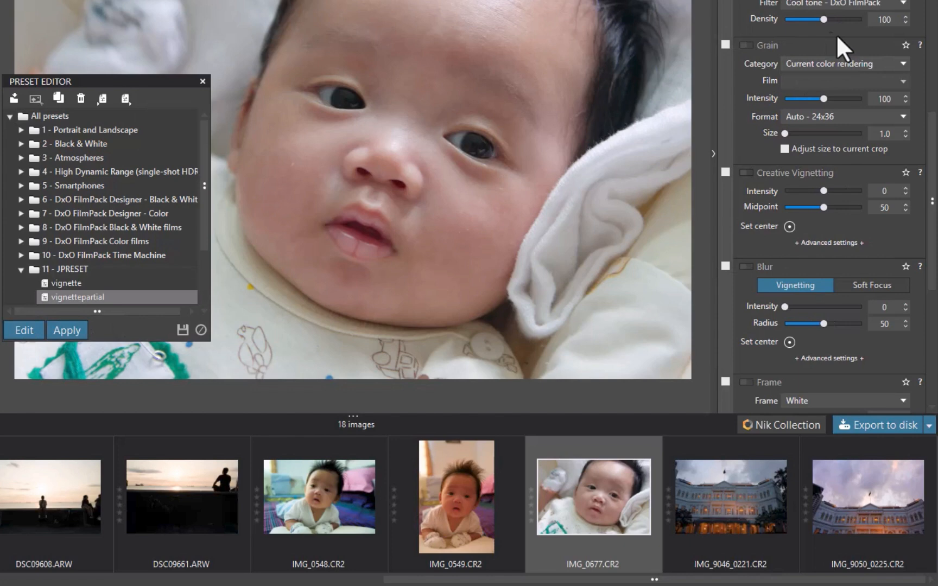
{"action": "left_click", "coordinate": [746, 173]}
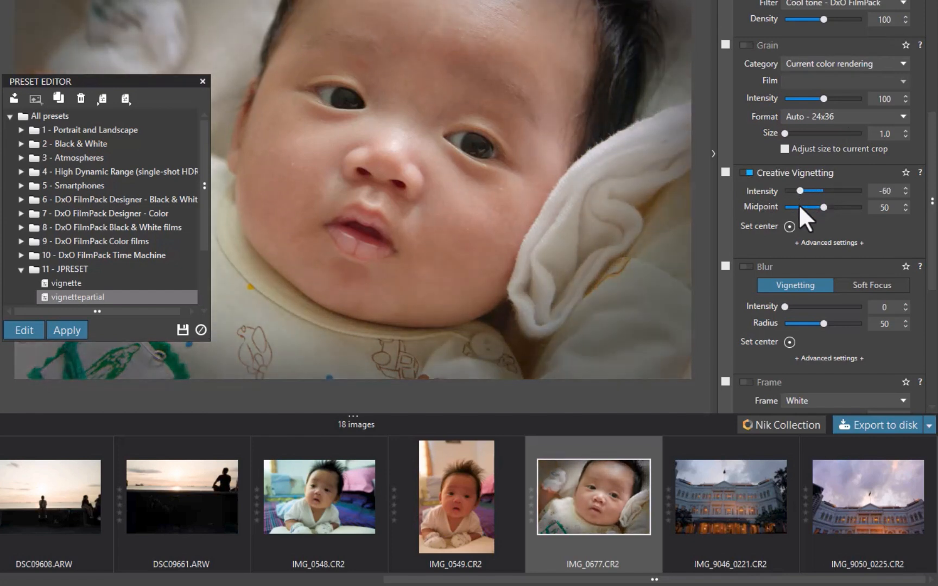
{"action": "left_click", "coordinate": [746, 265]}
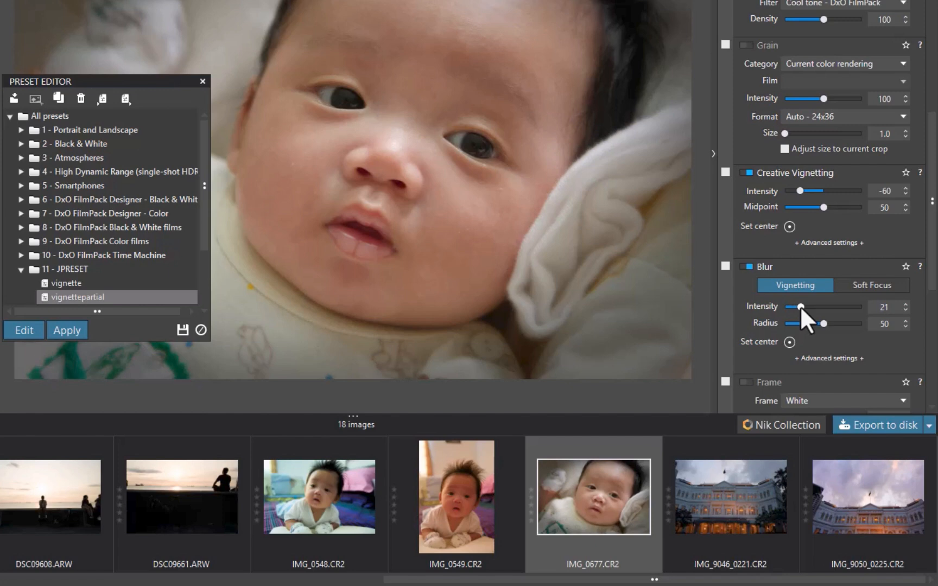
{"action": "left_click", "coordinate": [726, 173]}
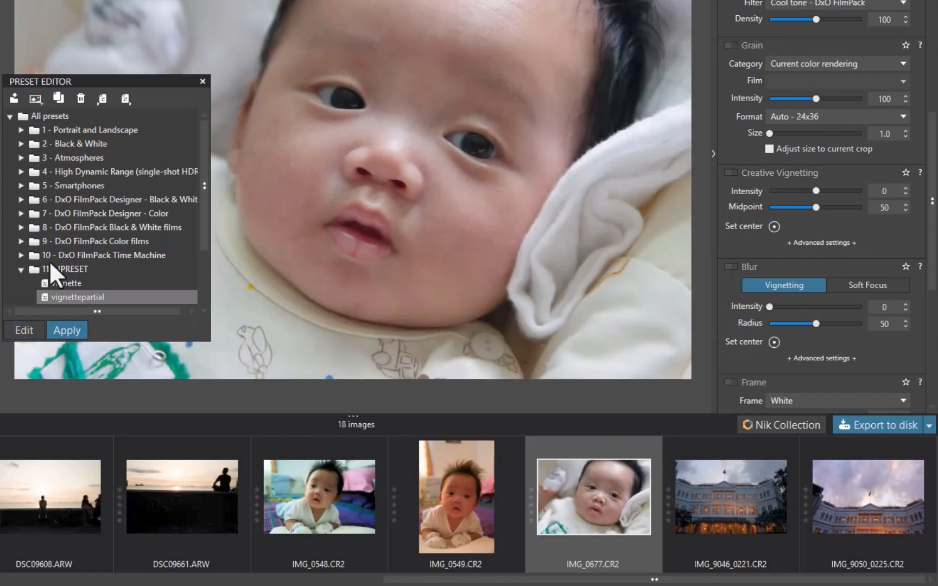
- Apply the 5 - Black & White preset to IMG_0549, then open its options to add vignettepartial
{"action": "left_click", "coordinate": [202, 81]}
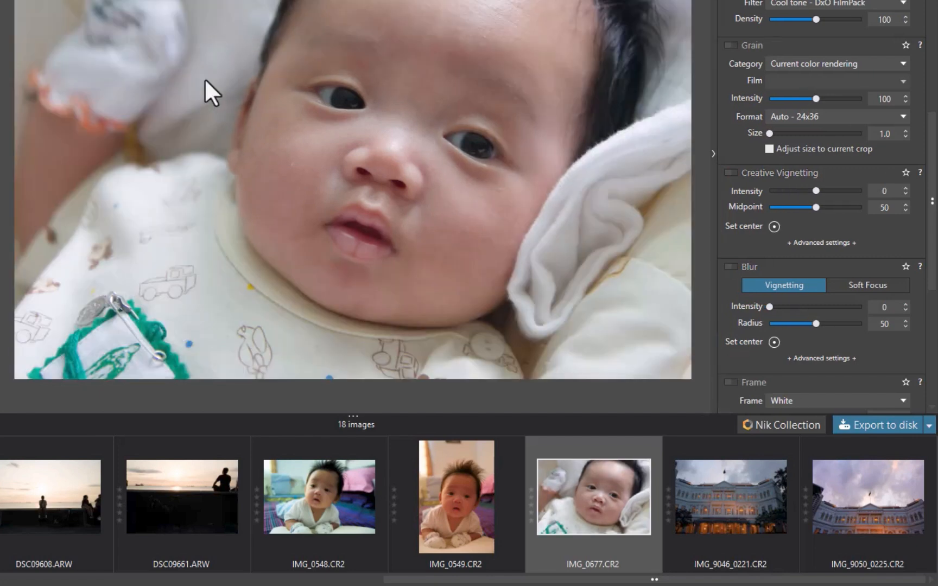
{"action": "left_click", "coordinate": [456, 496]}
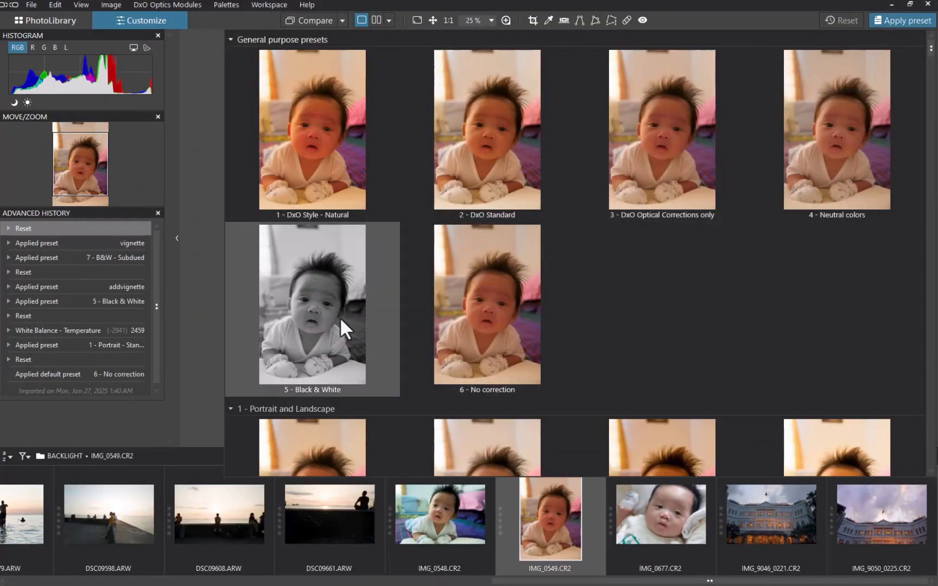
{"action": "double_click", "coordinate": [312, 303]}
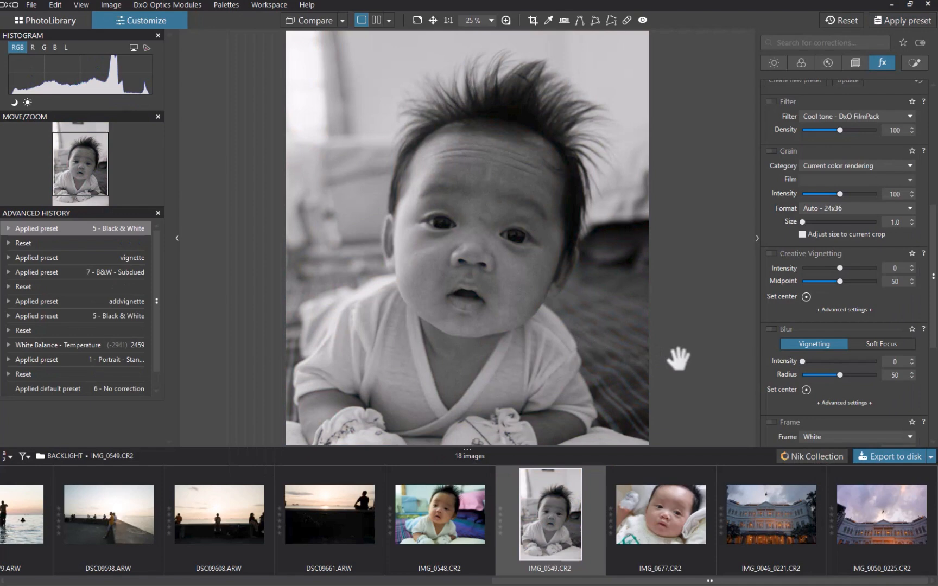
{"action": "right_click", "coordinate": [466, 239]}
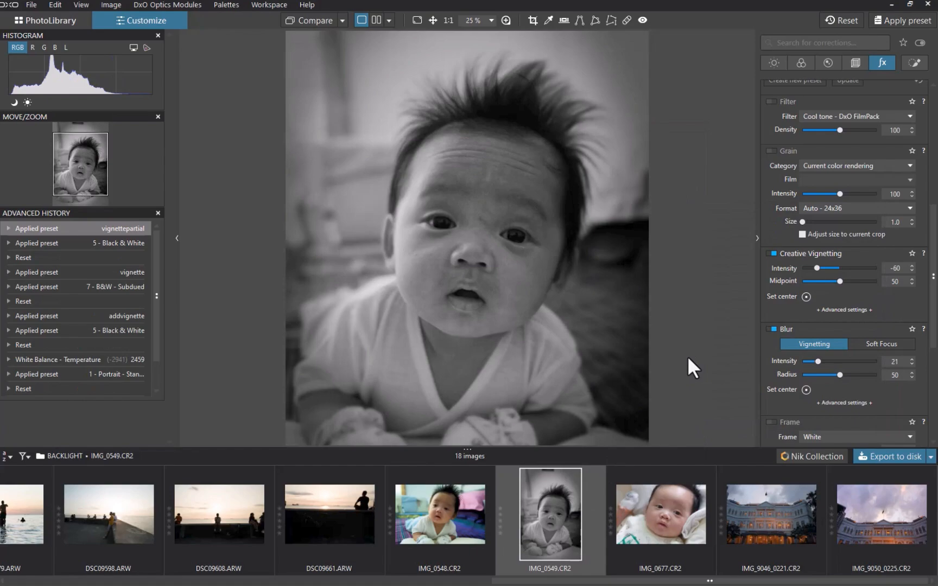
- Create the addcontrastpartial preset in the 12 - MYPRESETS folder and finish editing it
{"action": "left_click", "coordinate": [265, 7]}
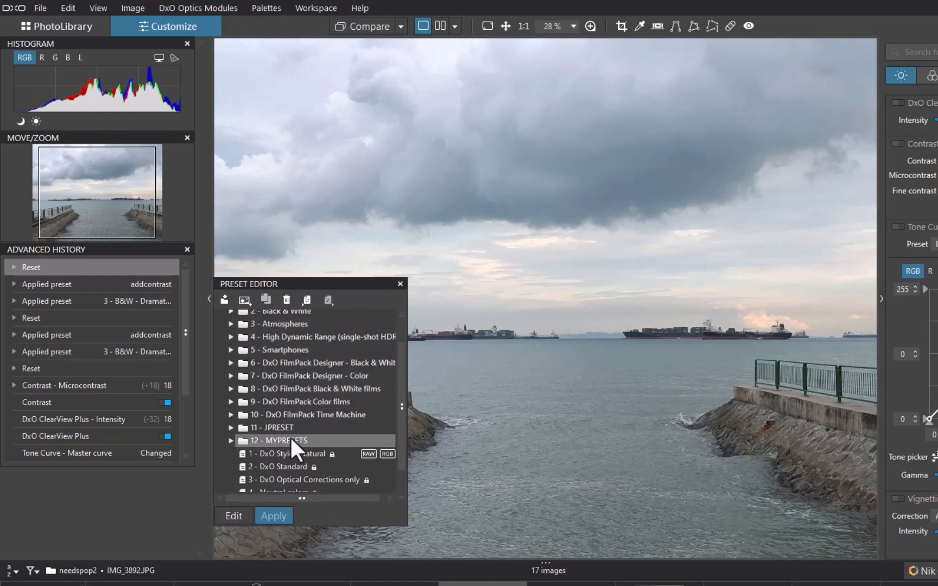
{"action": "right_click", "coordinate": [281, 441]}
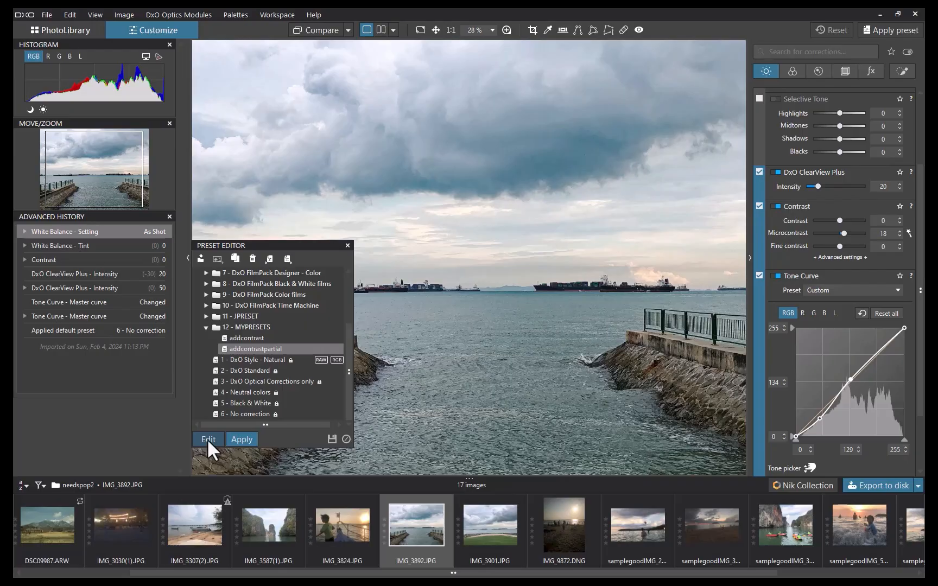
{"action": "left_click", "coordinate": [235, 14]}
{"action": "type", "text": "boostcolorspartial"}
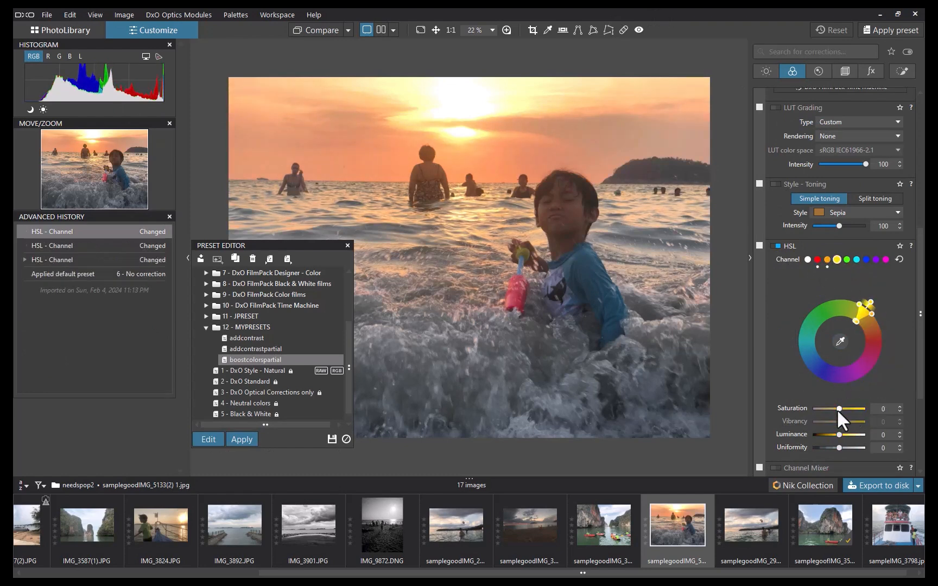
- Set HSL magenta saturation to -57, include HSL in boostcolorspartial, and save
{"action": "left_click", "coordinate": [856, 259]}
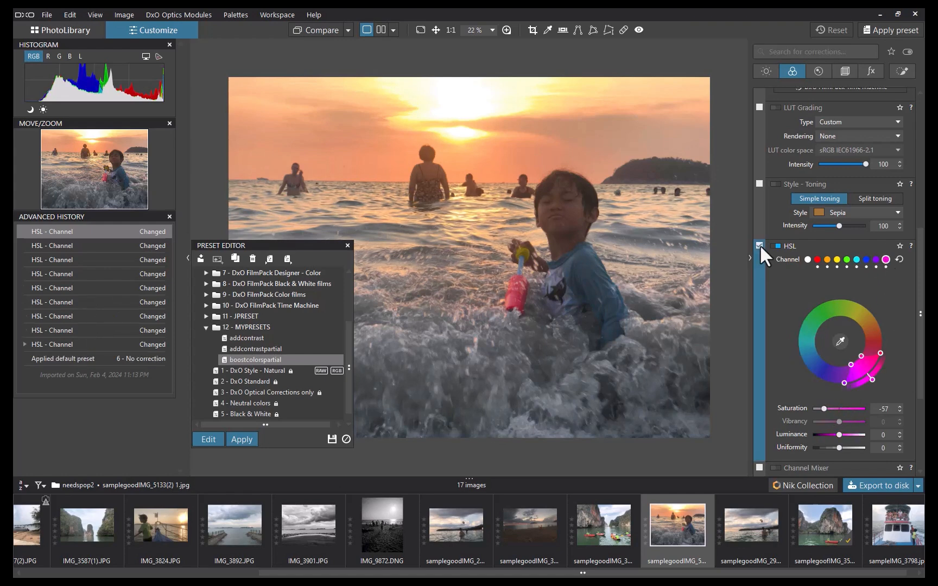
{"action": "left_click", "coordinate": [241, 440]}
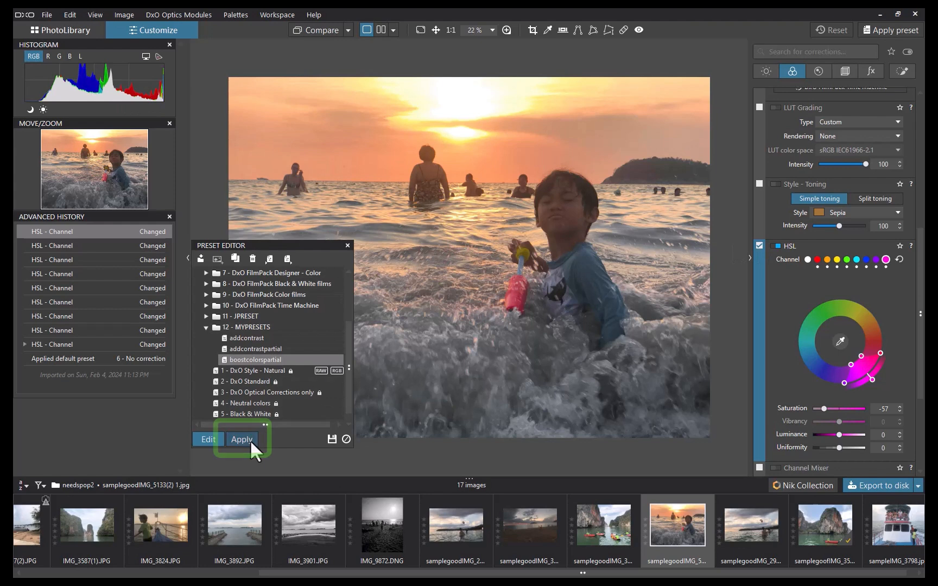
{"action": "mouse_move", "coordinate": [333, 446]}
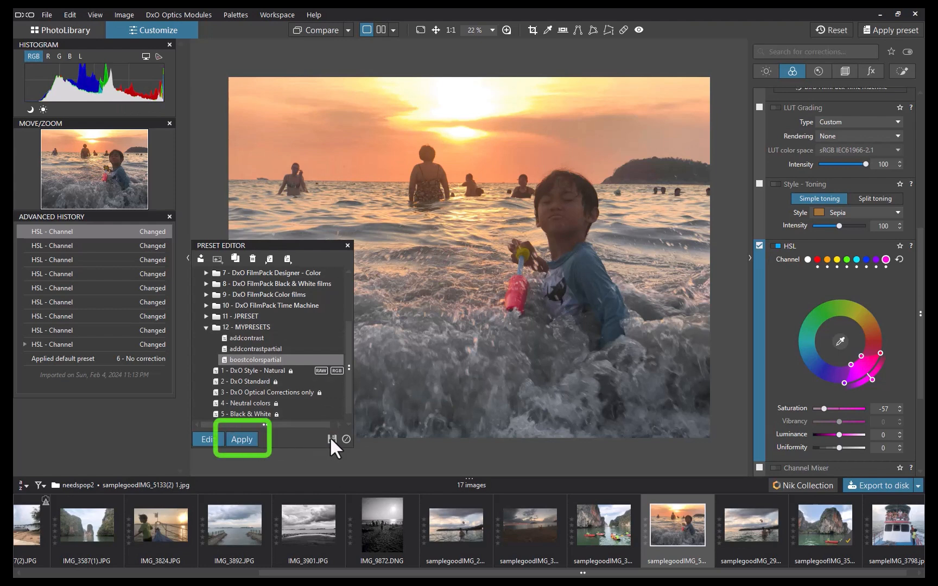
{"action": "left_click", "coordinate": [241, 439]}
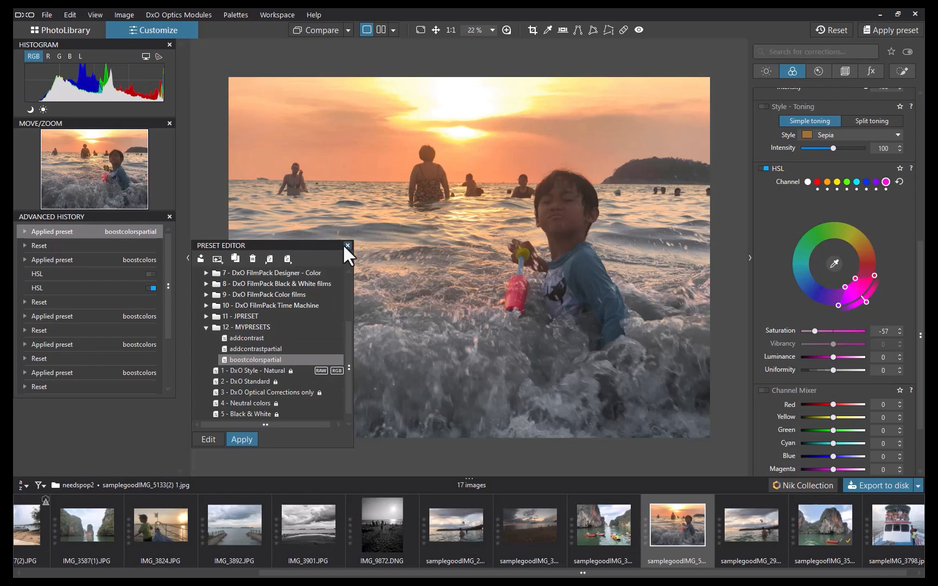
- Apply addcontrastpartial to samplegoodMG_2961.jpg on top of boostcolorspartial
{"action": "right_click", "coordinate": [750, 526]}
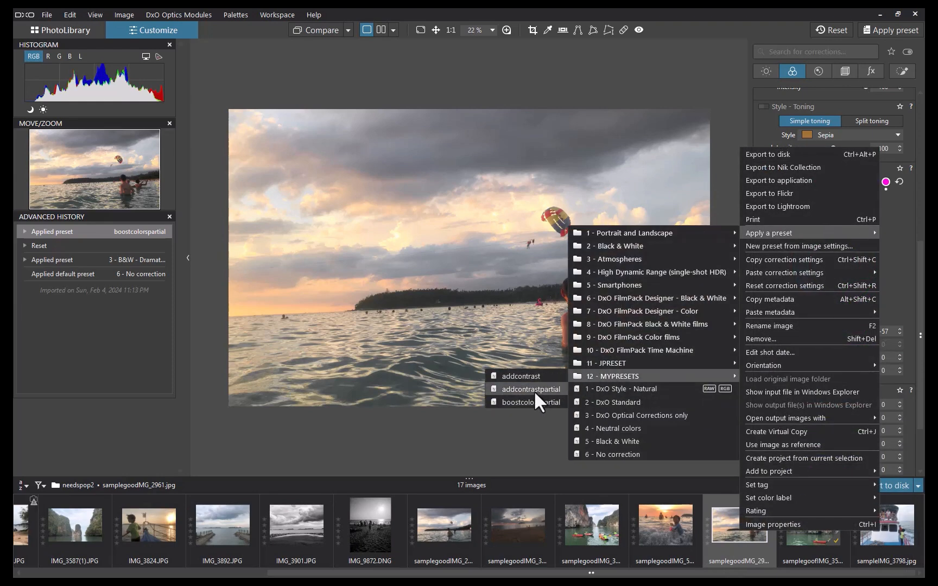
{"action": "left_click", "coordinate": [530, 389]}
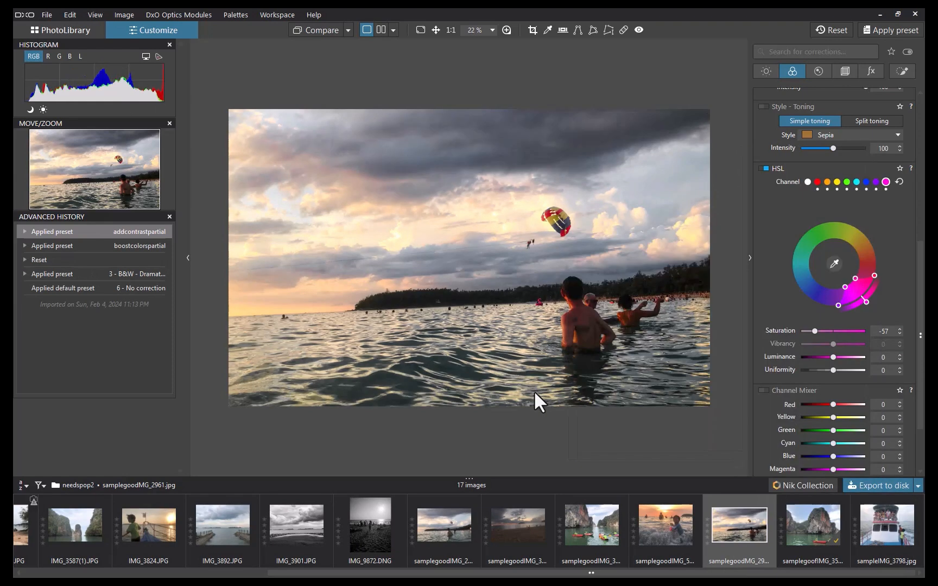